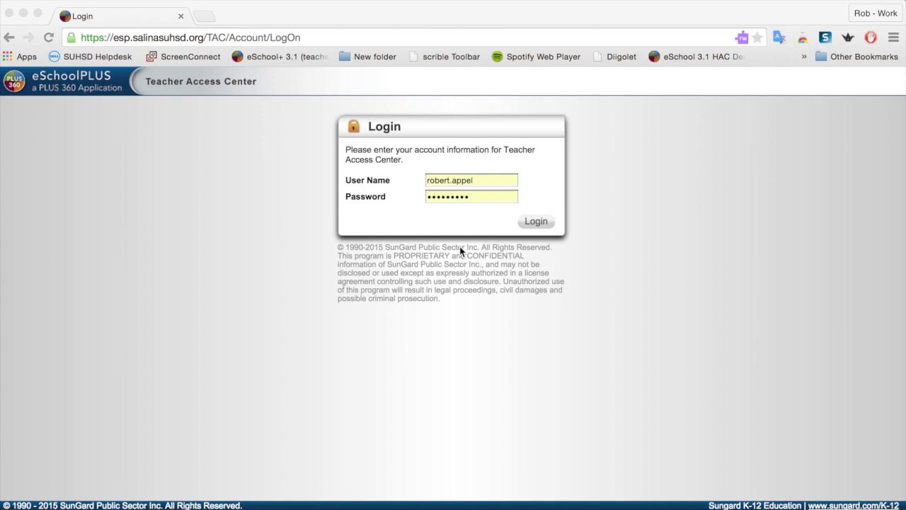
pyautogui.moveTo(563, 192)
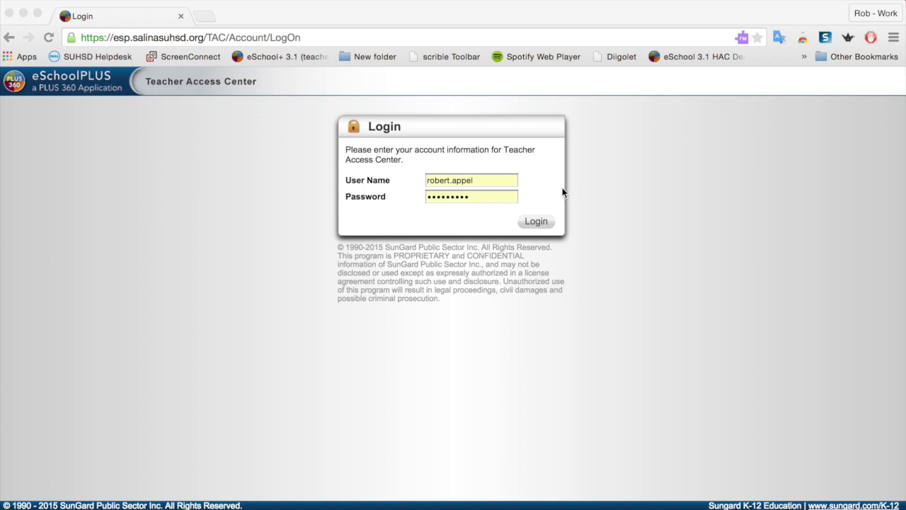
pyautogui.moveTo(102, 130)
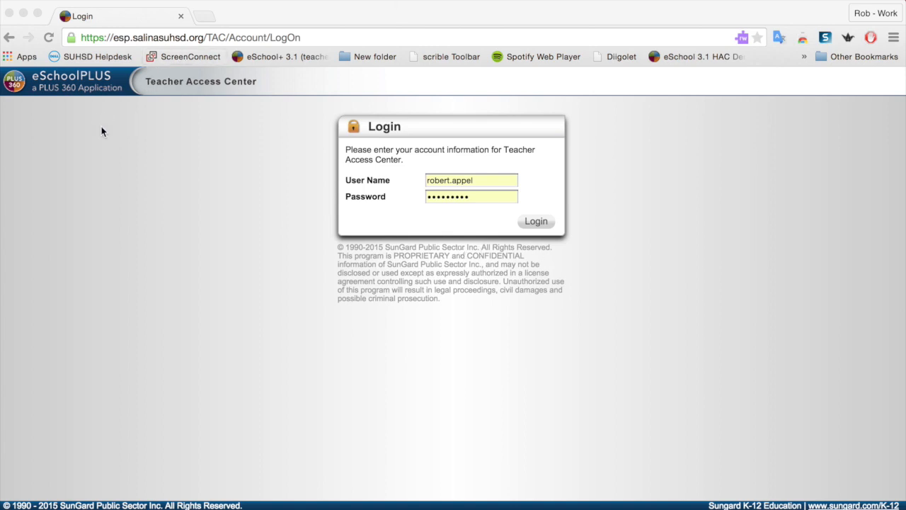
pyautogui.moveTo(112, 124)
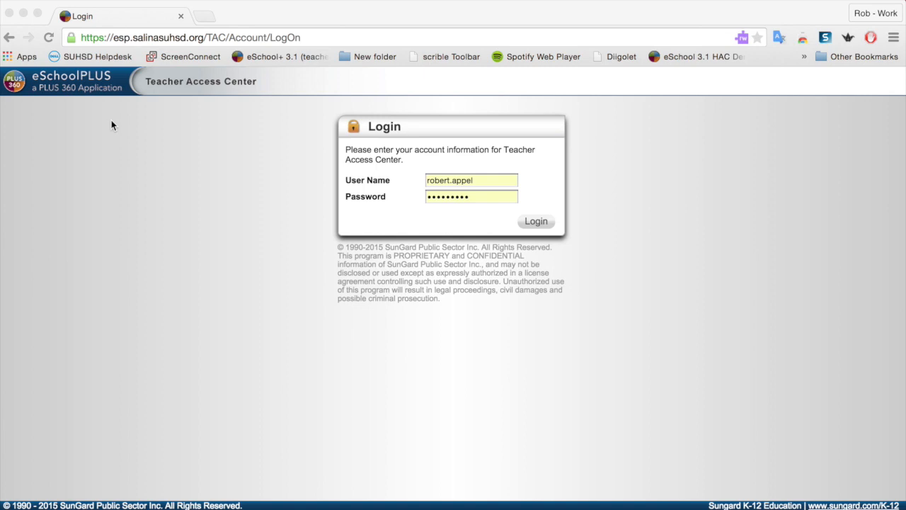
pyautogui.moveTo(473, 195)
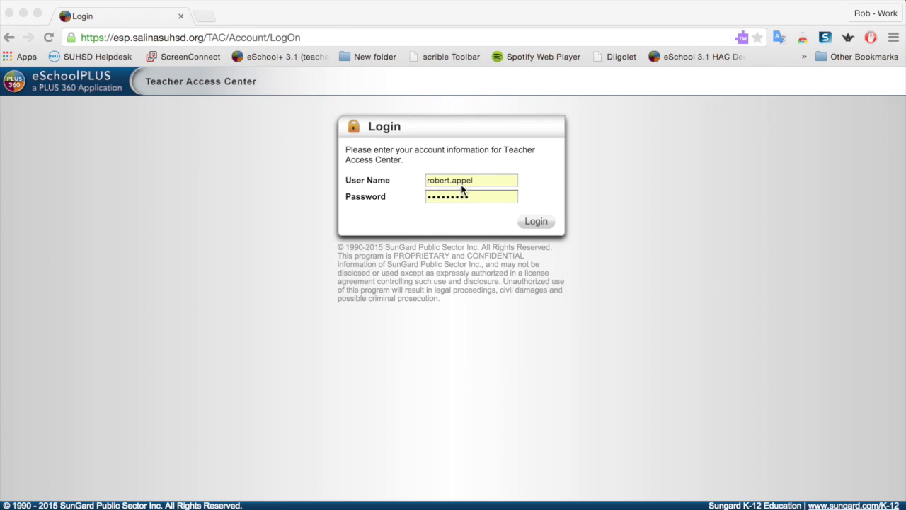
pyautogui.moveTo(470, 205)
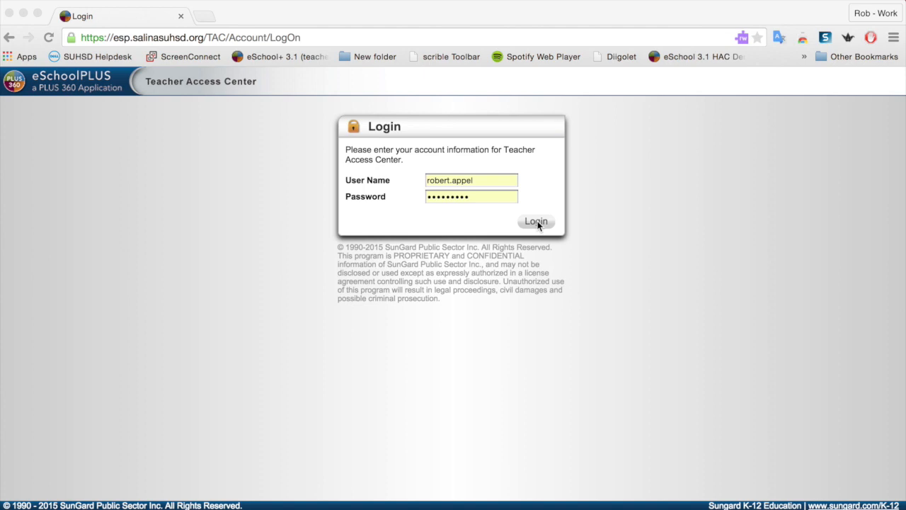
# Log in and scroll down the home page past News to the Reports list.
pyautogui.click(535, 221)
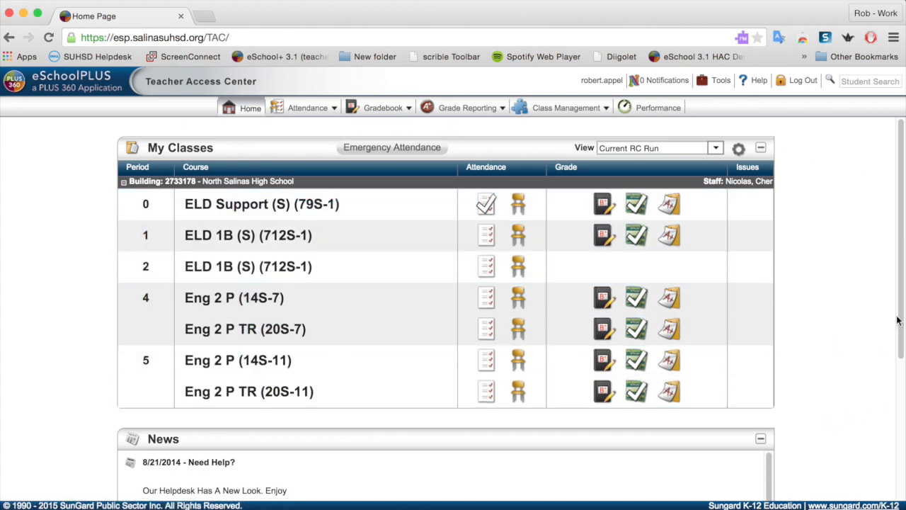
pyautogui.scroll(-3)
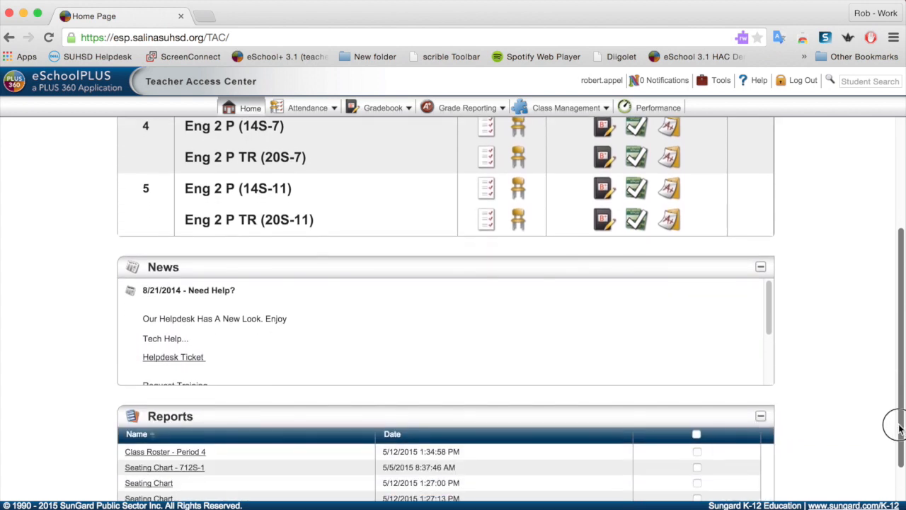
pyautogui.scroll(-3)
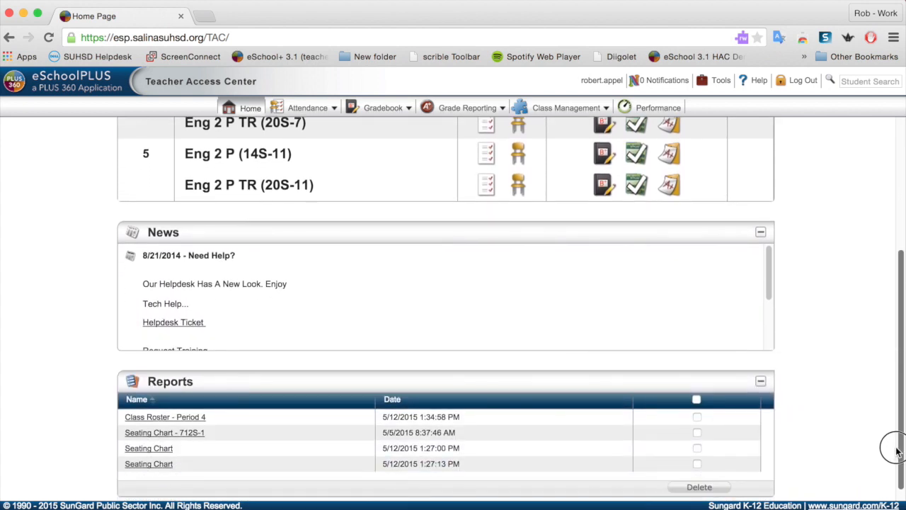
pyautogui.scroll(-3)
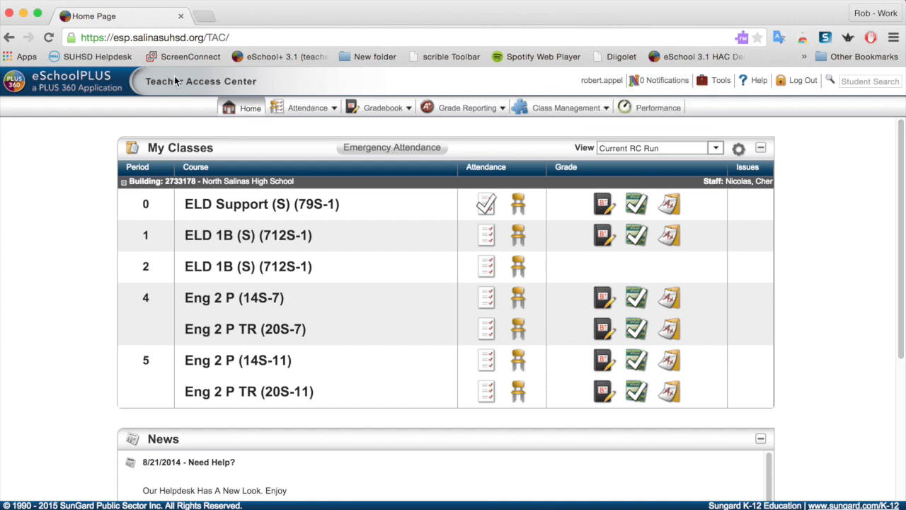
pyautogui.moveTo(201, 93)
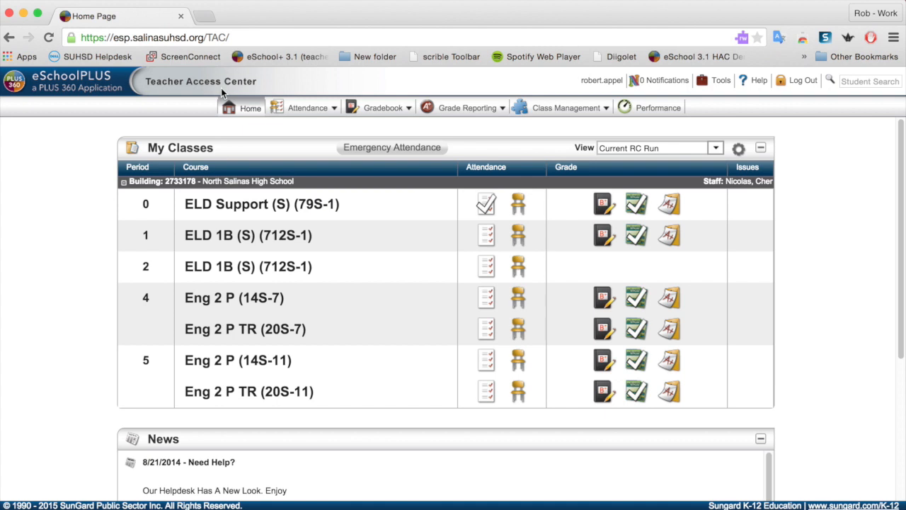
pyautogui.moveTo(456, 88)
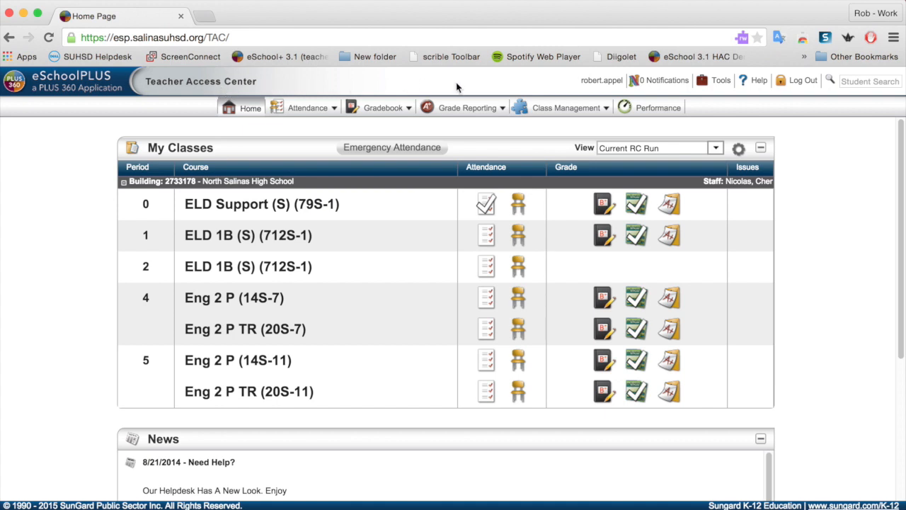
pyautogui.click(601, 80)
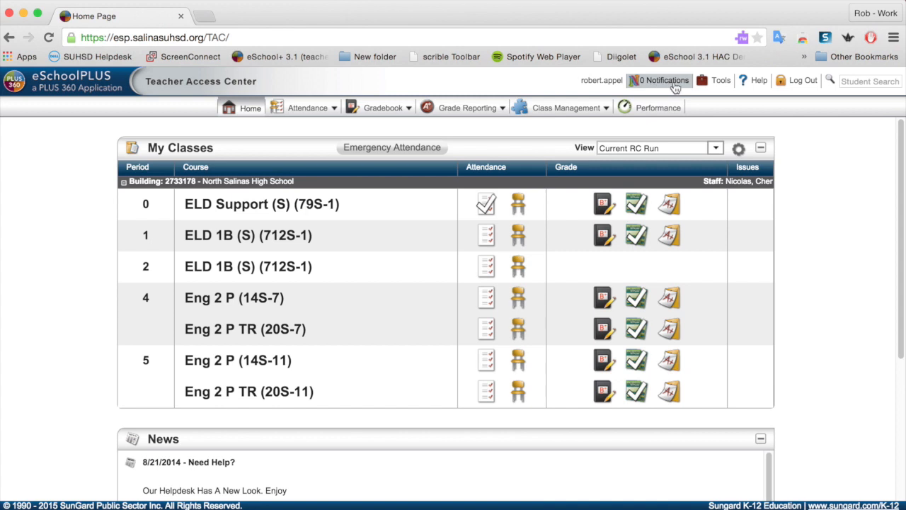
pyautogui.click(721, 79)
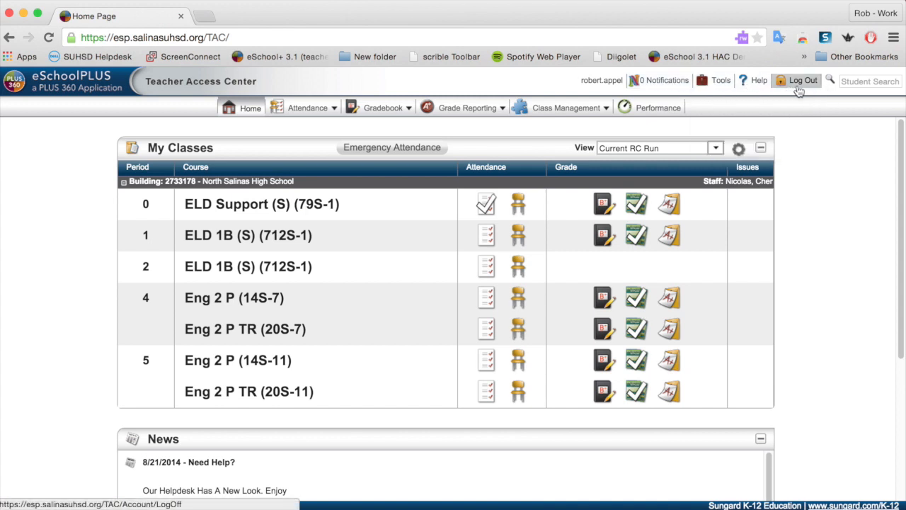
pyautogui.moveTo(244, 108)
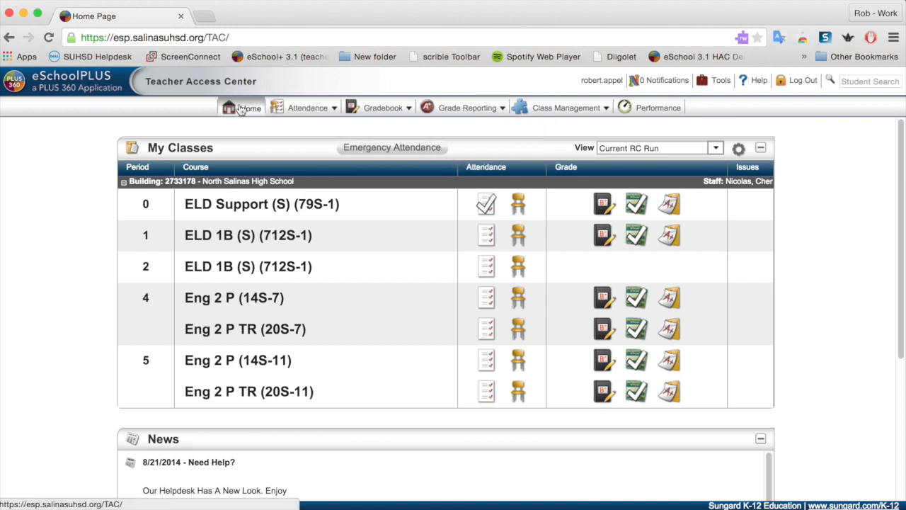
pyautogui.click(307, 107)
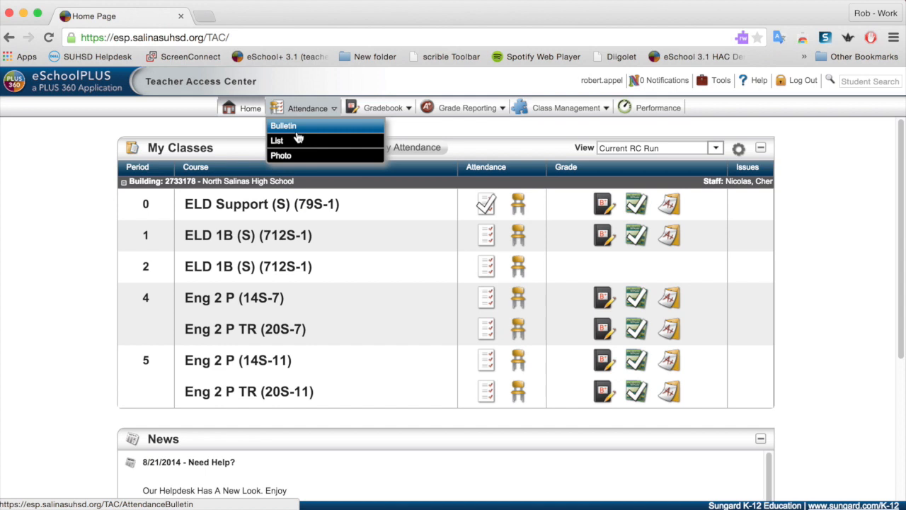
pyautogui.click(307, 107)
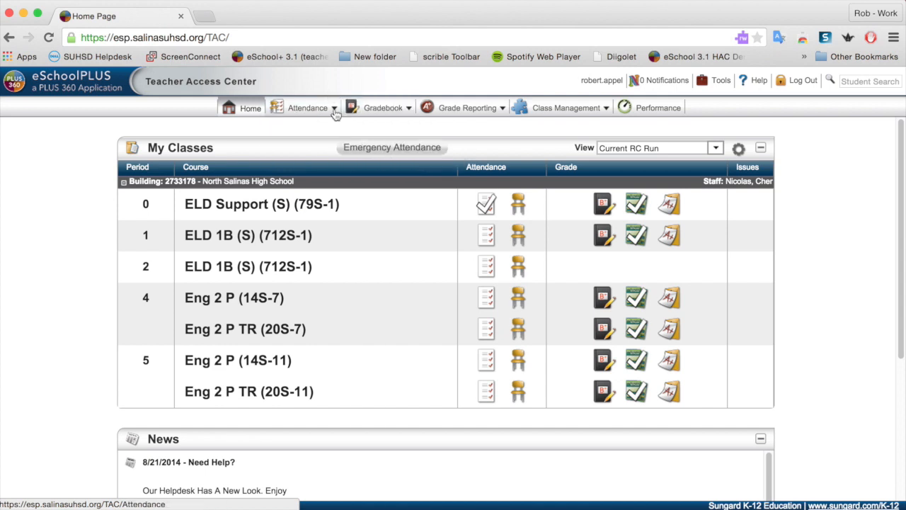
pyautogui.moveTo(213, 105)
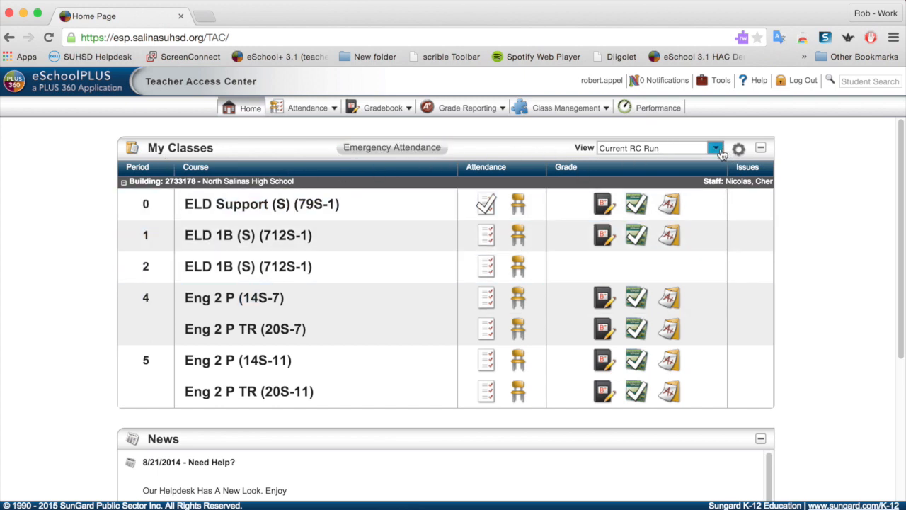
pyautogui.click(715, 149)
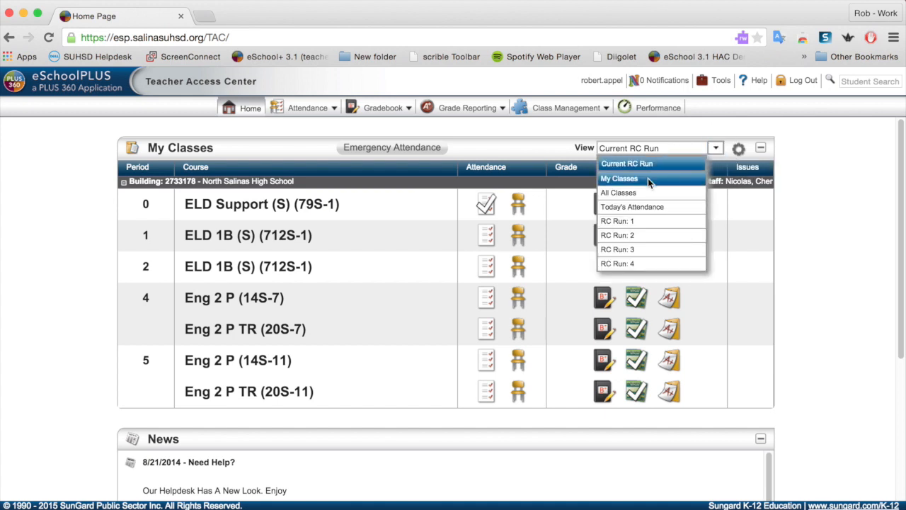
pyautogui.click(617, 192)
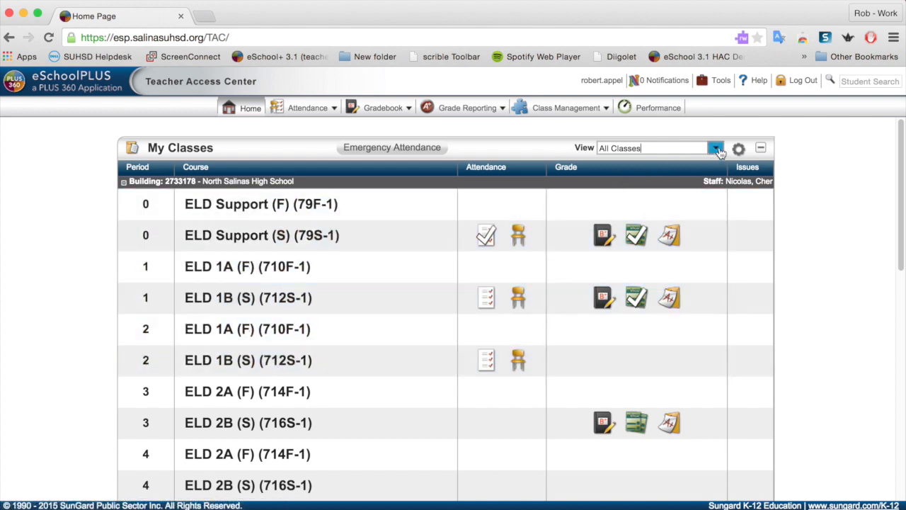
pyautogui.click(715, 147)
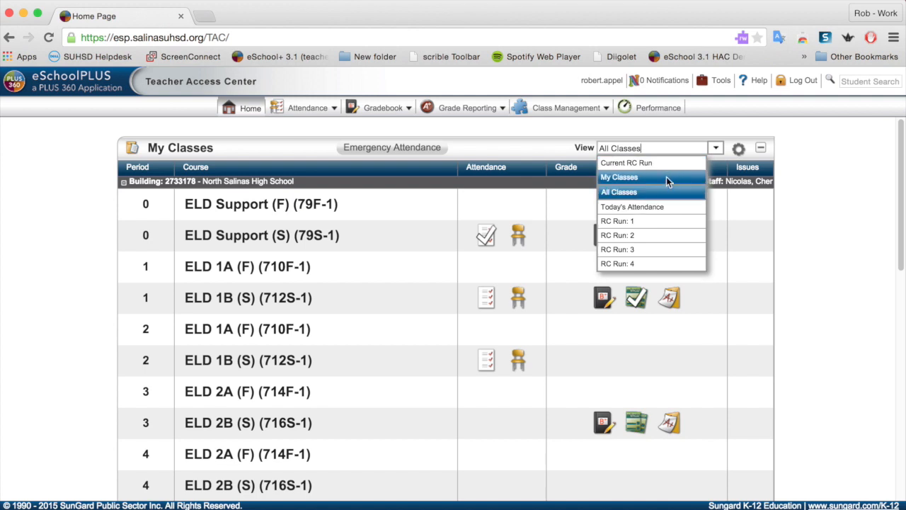
pyautogui.moveTo(626, 163)
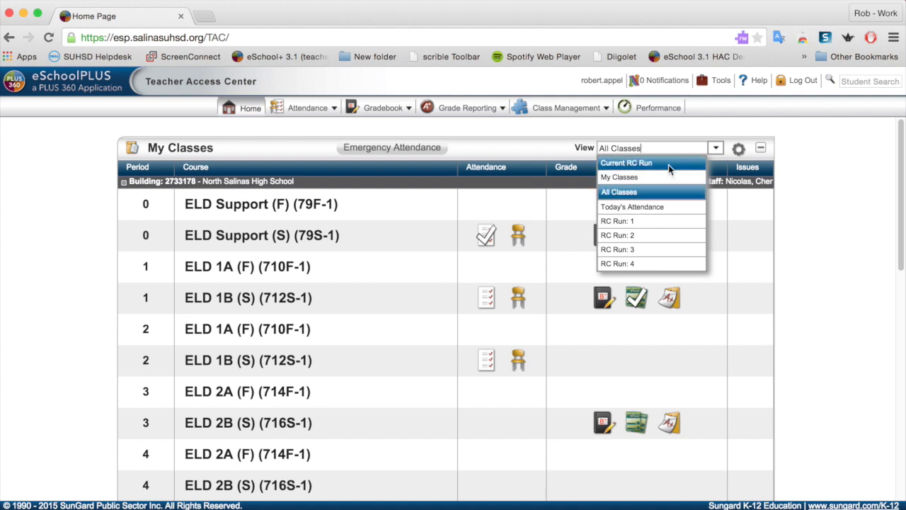
pyautogui.moveTo(630, 173)
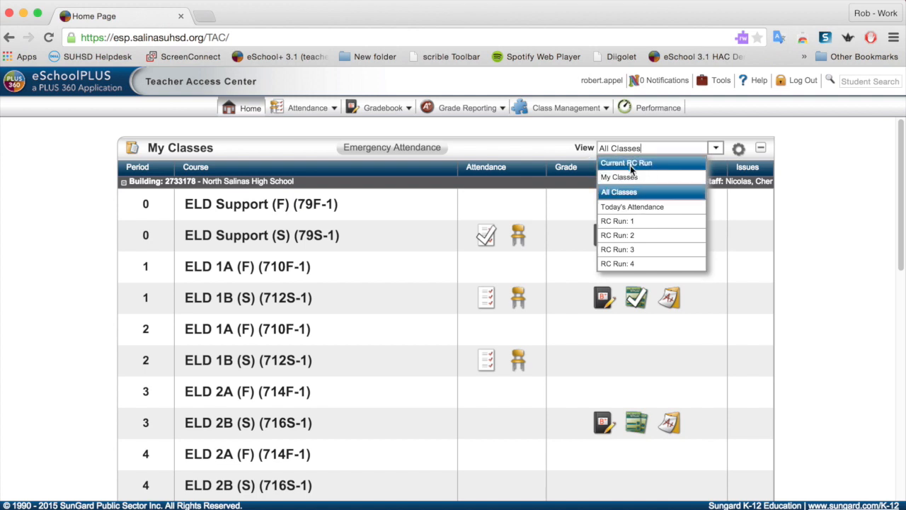
pyautogui.click(626, 163)
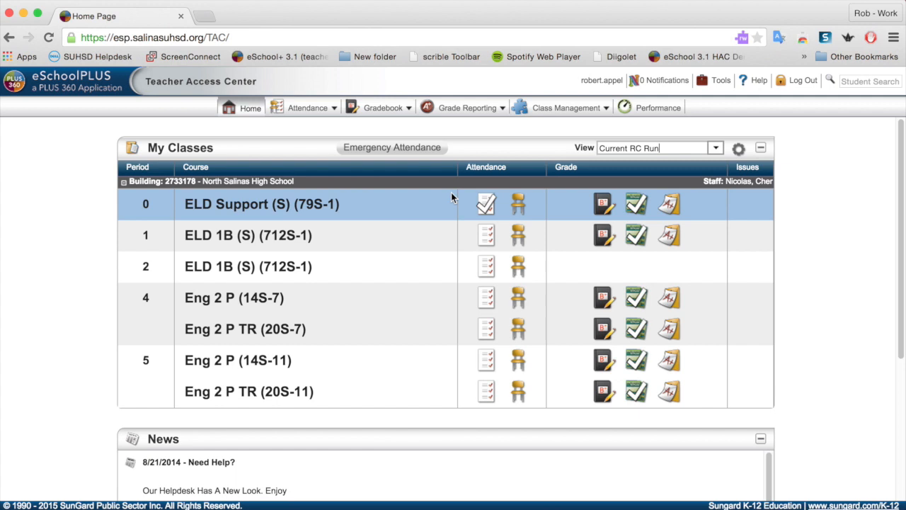
pyautogui.moveTo(444, 235)
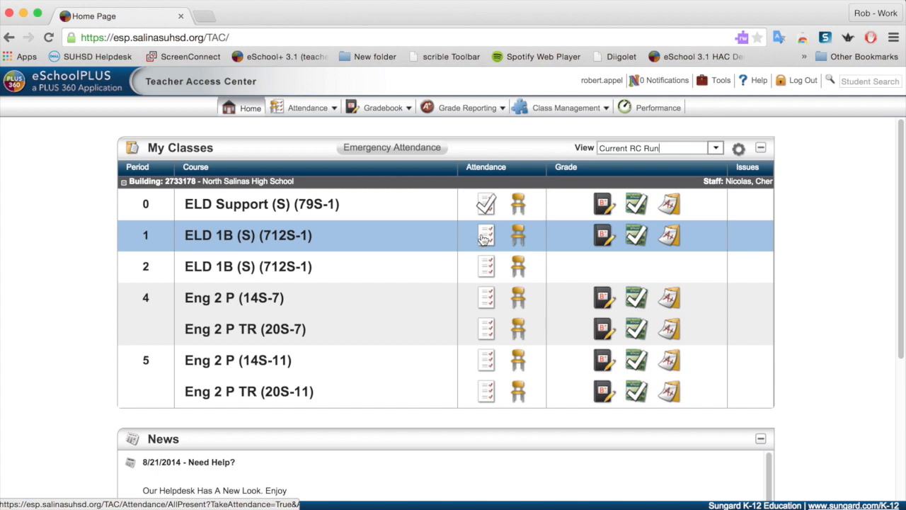
pyautogui.moveTo(485, 235)
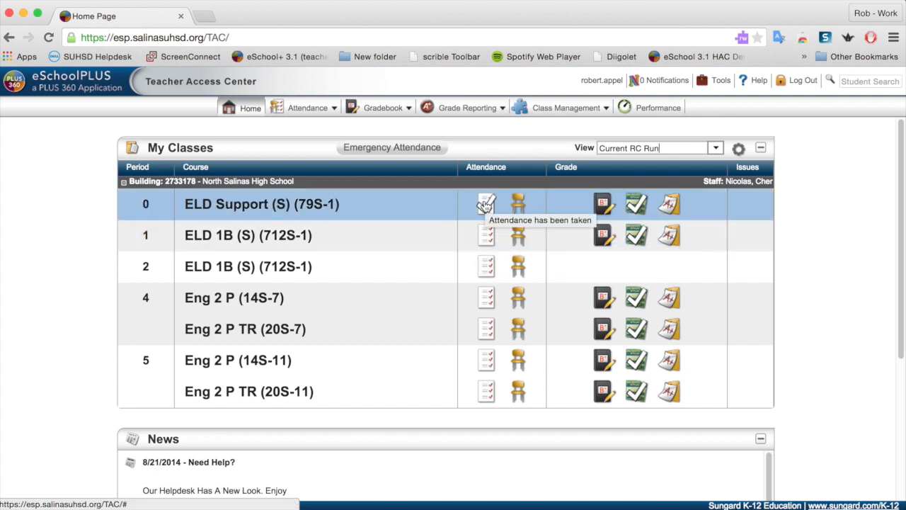
# Open attendance Entry by List for the ELD 1B (712S-1) period 2 class.
pyautogui.click(486, 204)
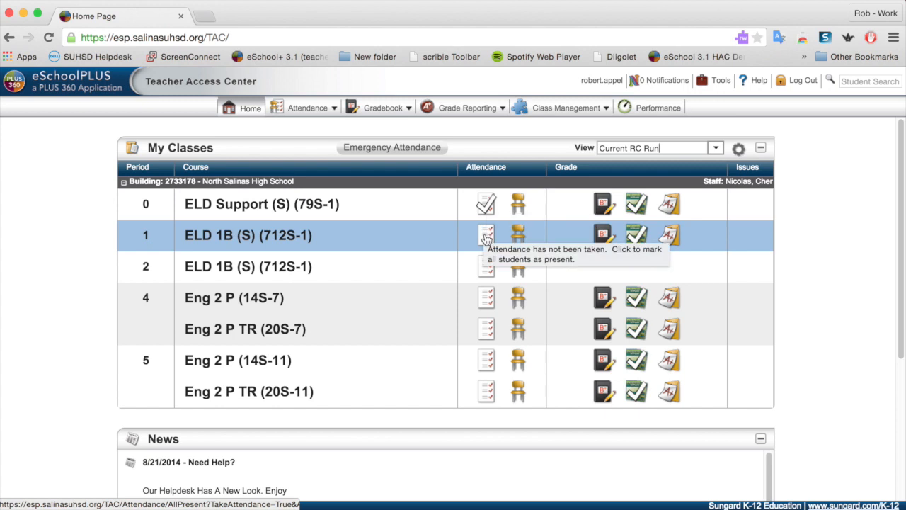
pyautogui.click(487, 235)
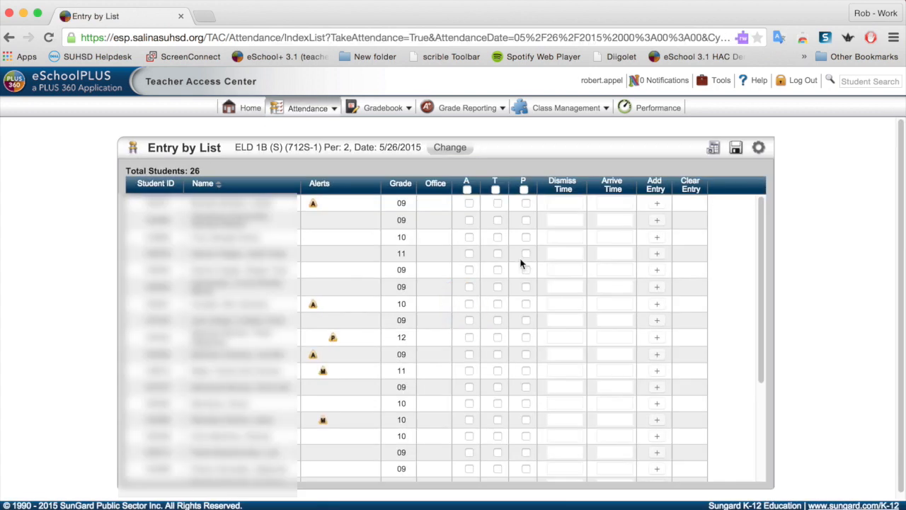
pyautogui.moveTo(484, 244)
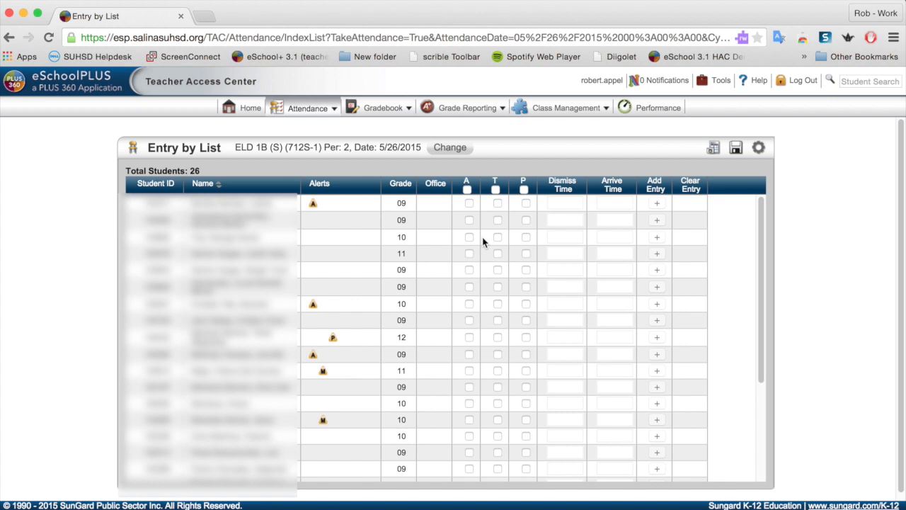
# Mark the third student absent, clear the mark, and save attendance with no absences.
pyautogui.click(469, 237)
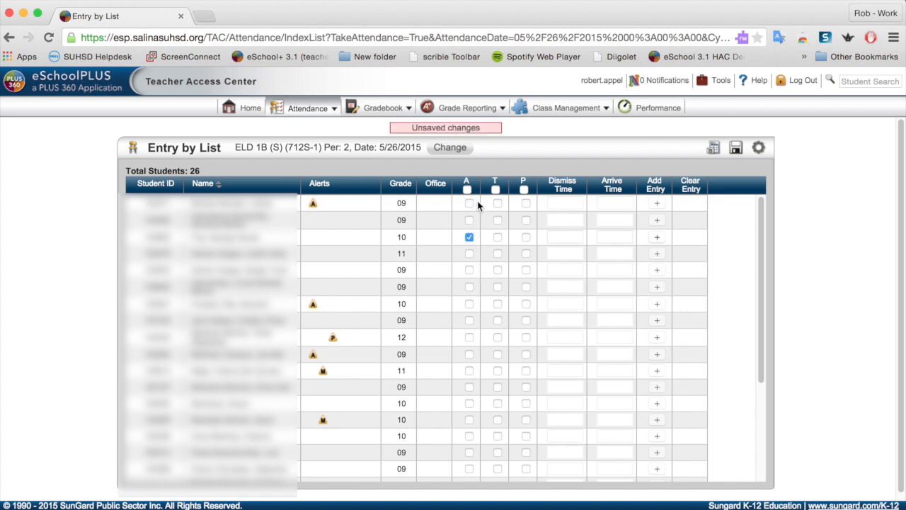
pyautogui.moveTo(503, 337)
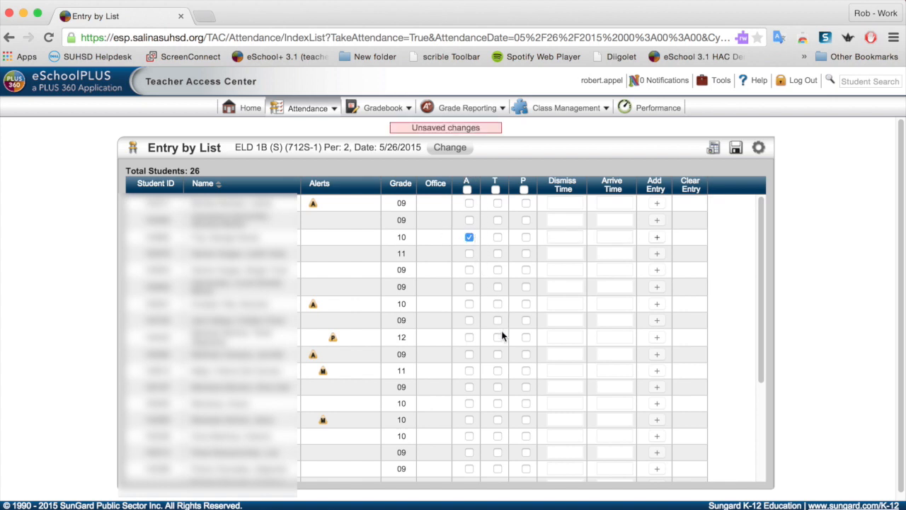
pyautogui.moveTo(498, 340)
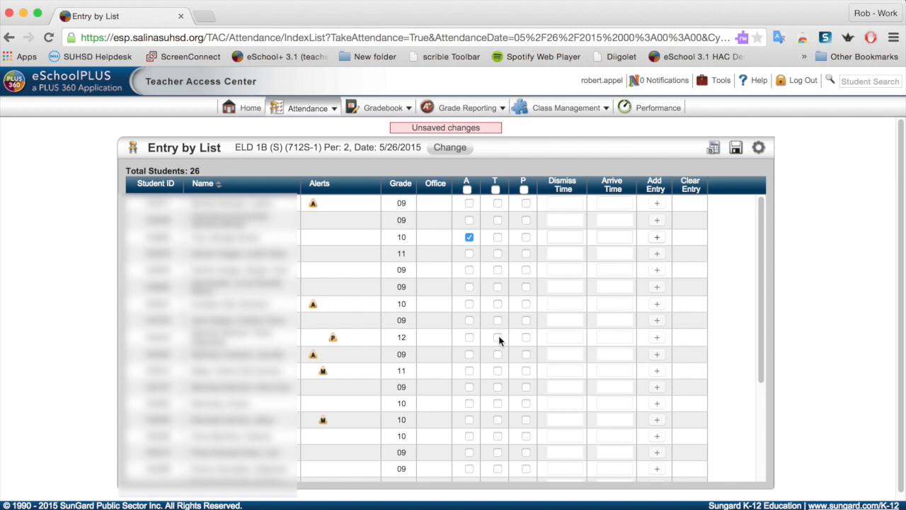
pyautogui.click(497, 337)
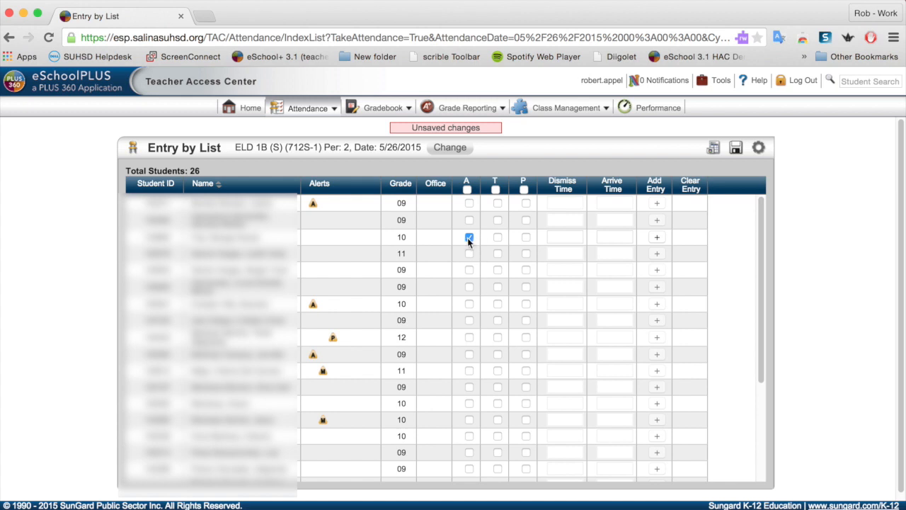
pyautogui.click(468, 237)
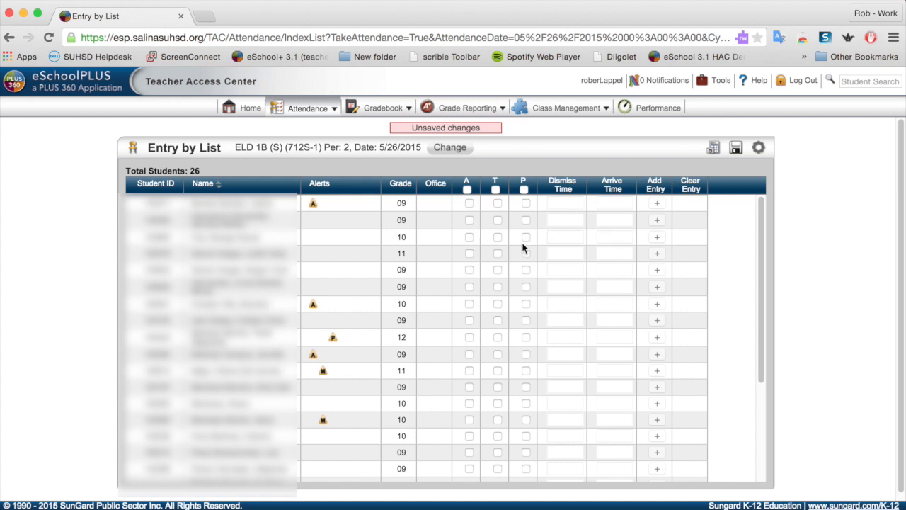
pyautogui.moveTo(495, 207)
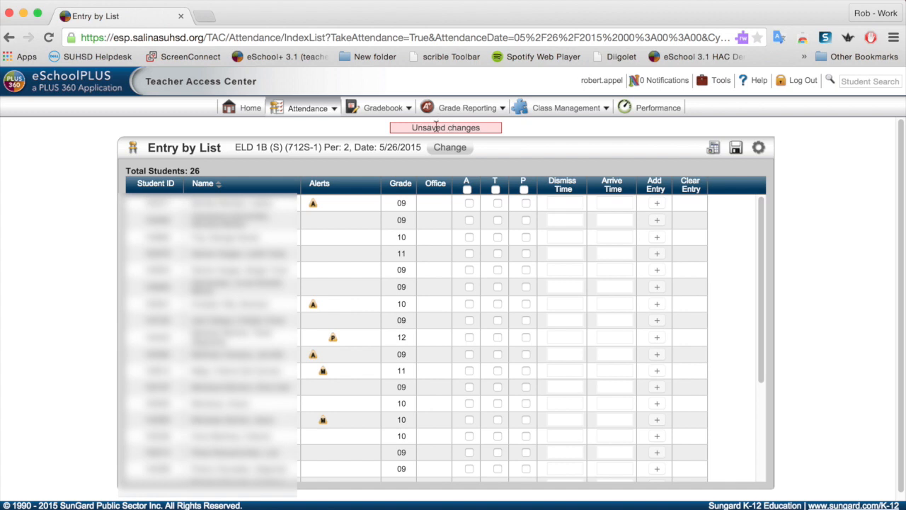
pyautogui.moveTo(730, 162)
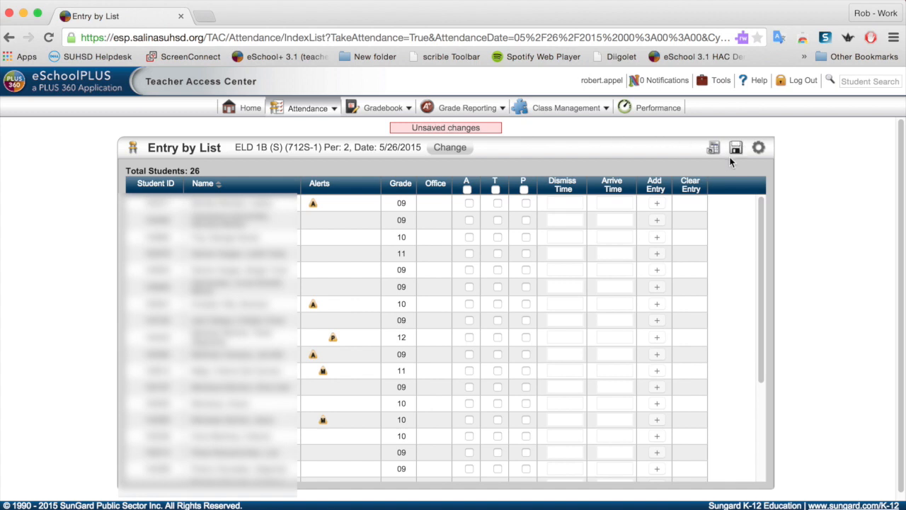
pyautogui.moveTo(736, 147)
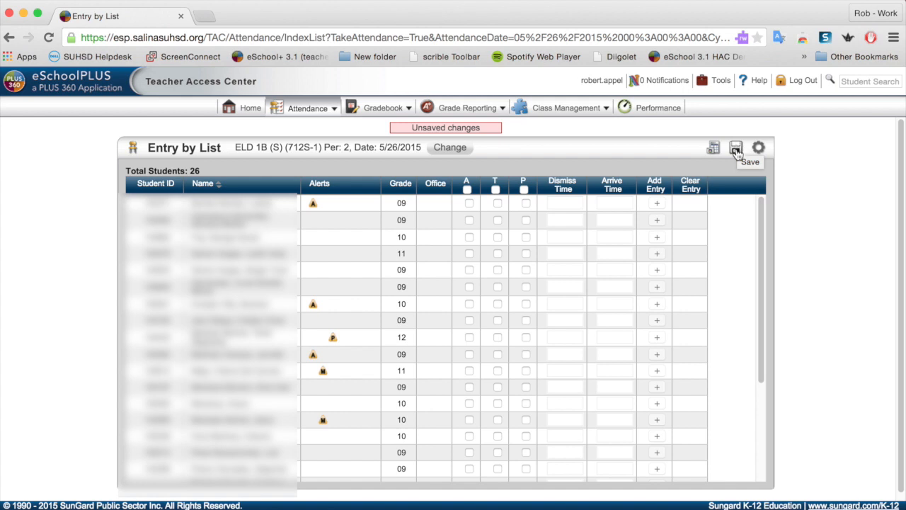
pyautogui.click(737, 147)
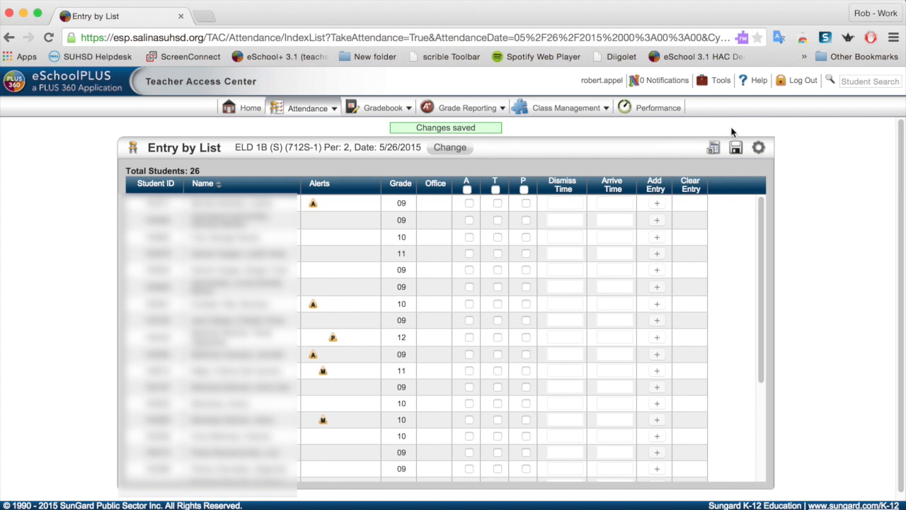
pyautogui.moveTo(685, 135)
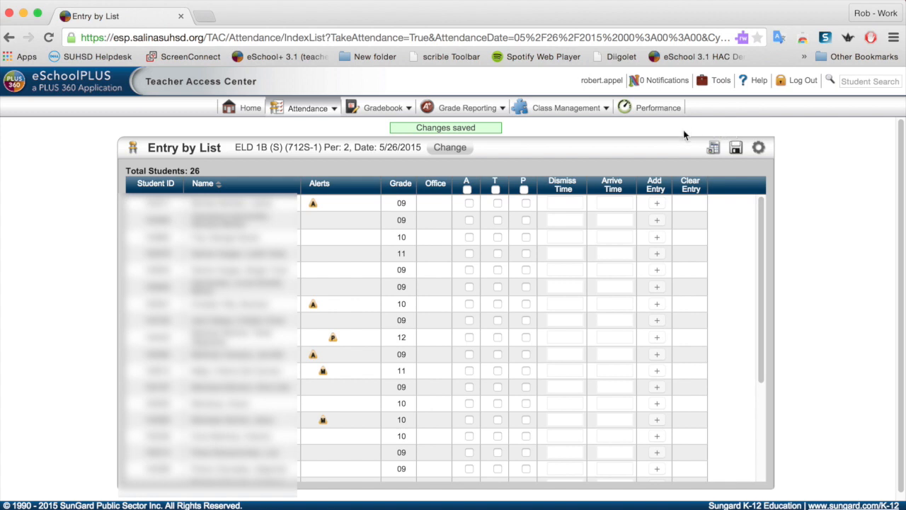
pyautogui.click(602, 79)
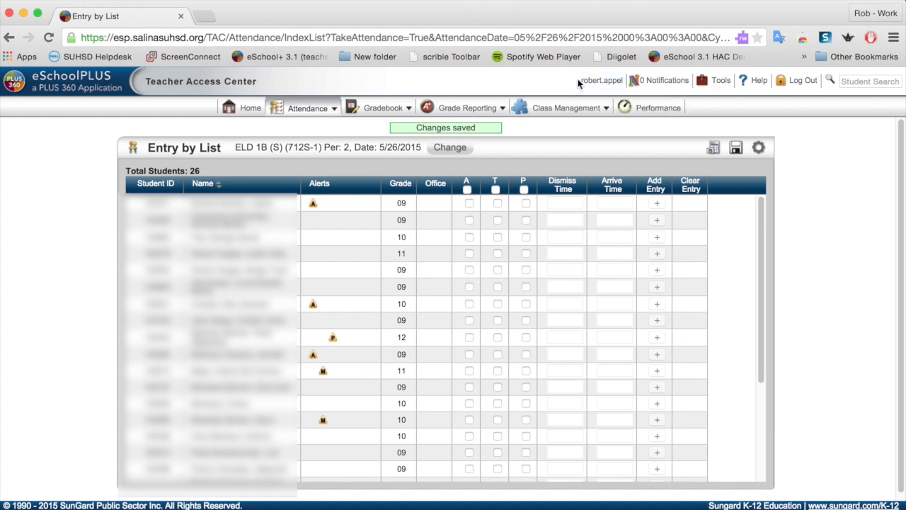
# Open the personal Settings page from the username link in the header.
pyautogui.click(602, 80)
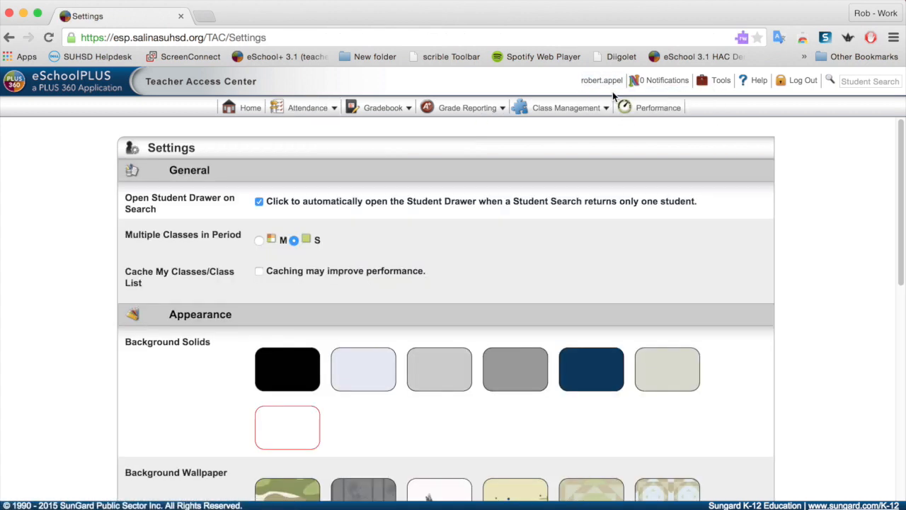
pyautogui.moveTo(424, 248)
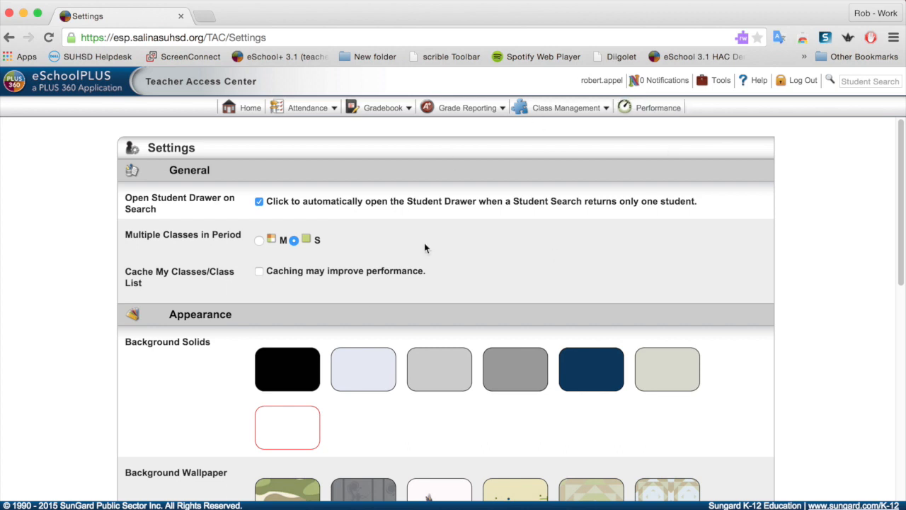
pyautogui.moveTo(394, 286)
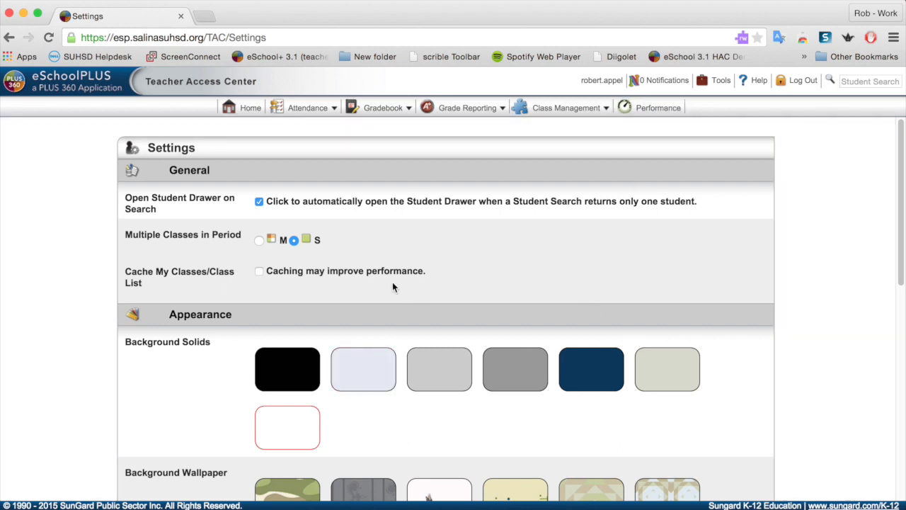
pyautogui.moveTo(260, 212)
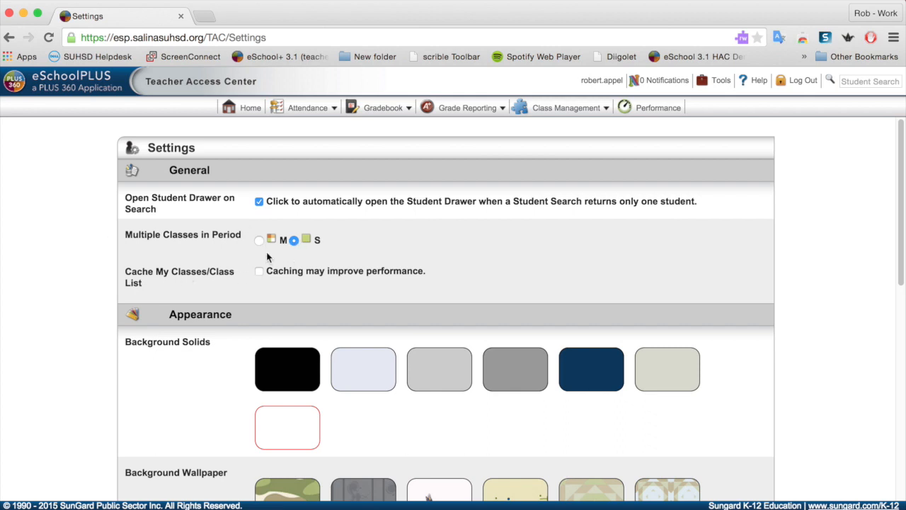
pyautogui.moveTo(600, 316)
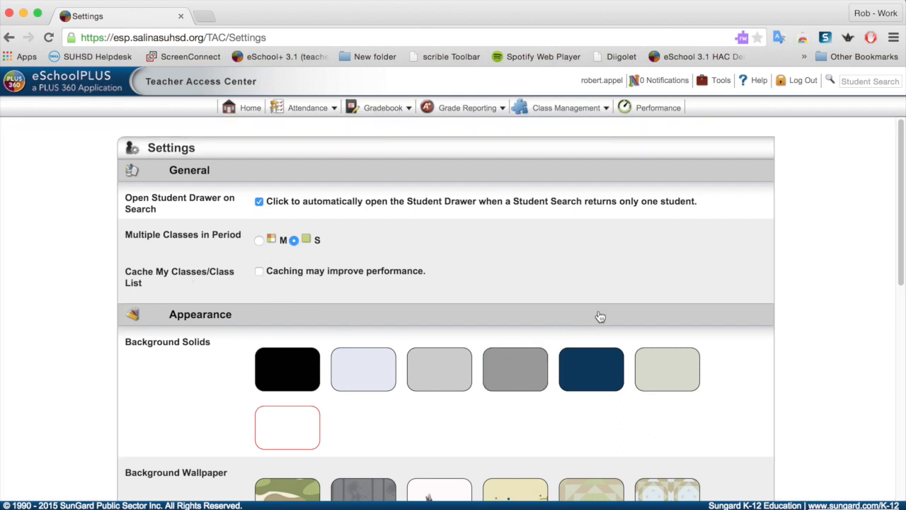
pyautogui.moveTo(195, 329)
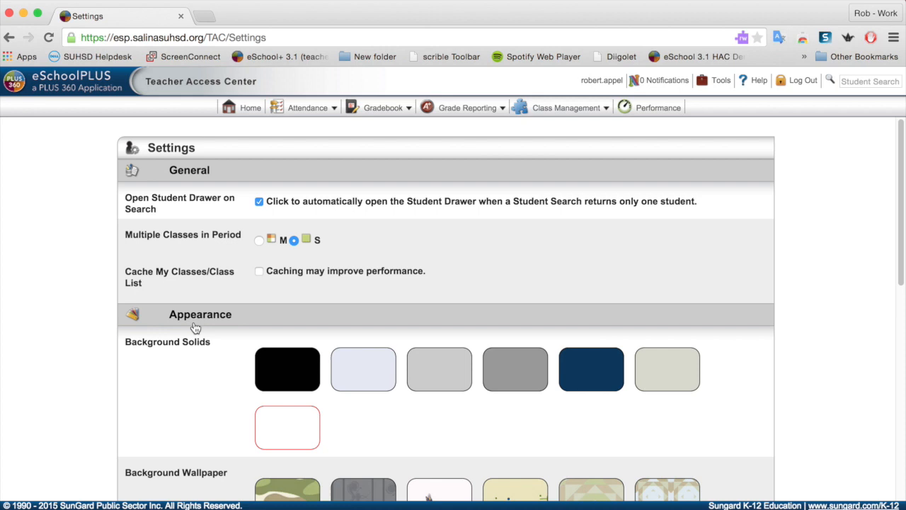
# Try black and camouflage backgrounds, then apply the light blue solid background.
pyautogui.scroll(-3)
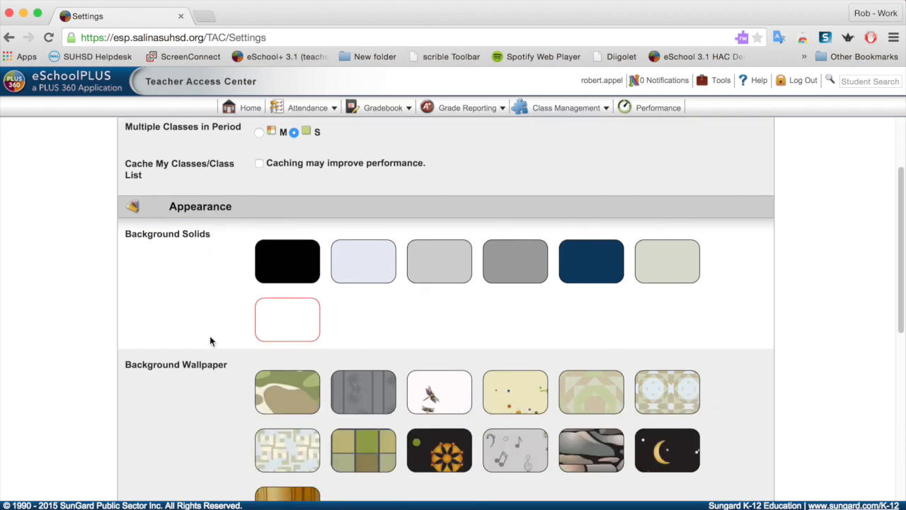
pyautogui.scroll(-3)
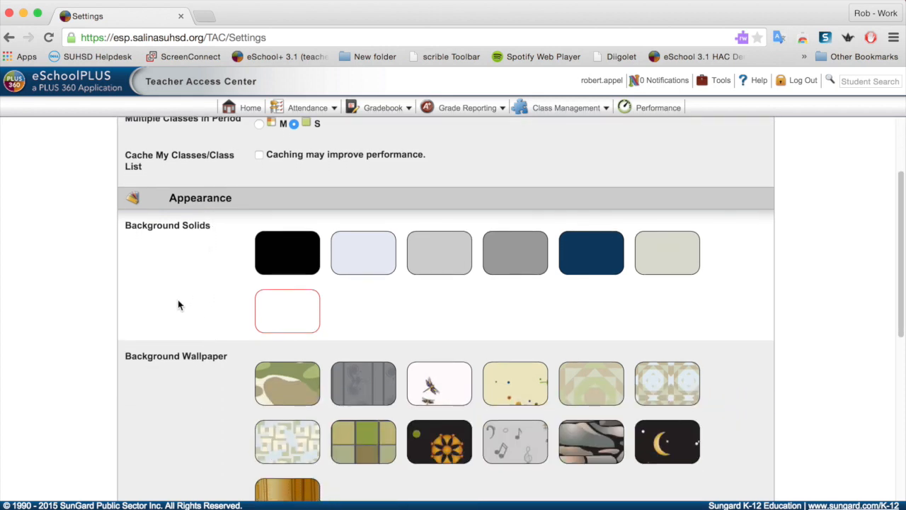
pyautogui.click(286, 252)
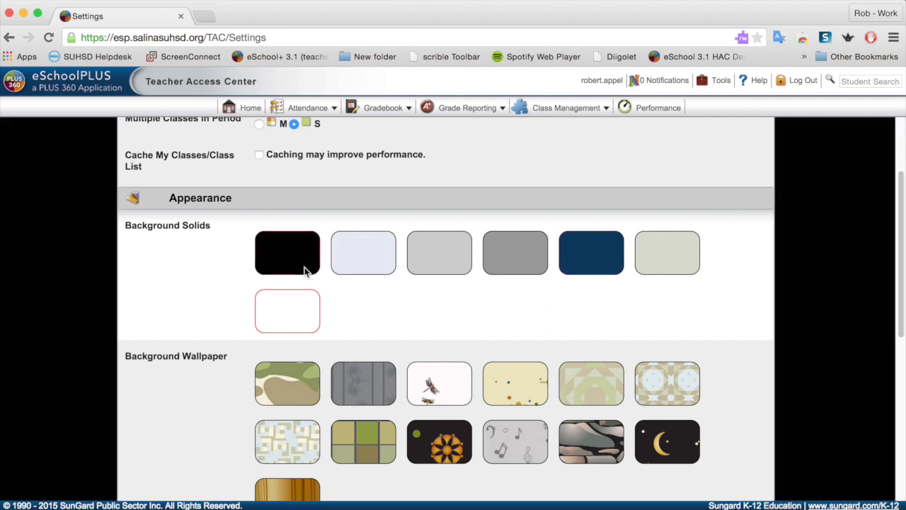
pyautogui.click(287, 382)
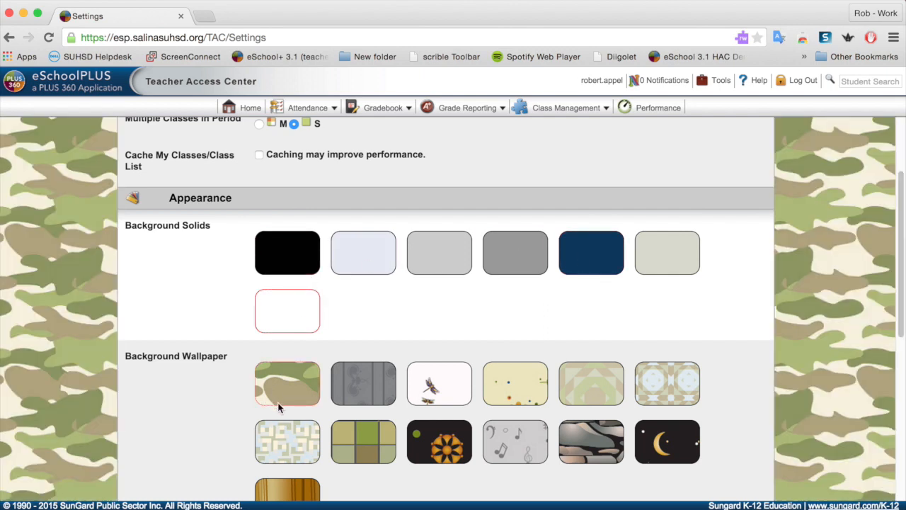
pyautogui.click(363, 252)
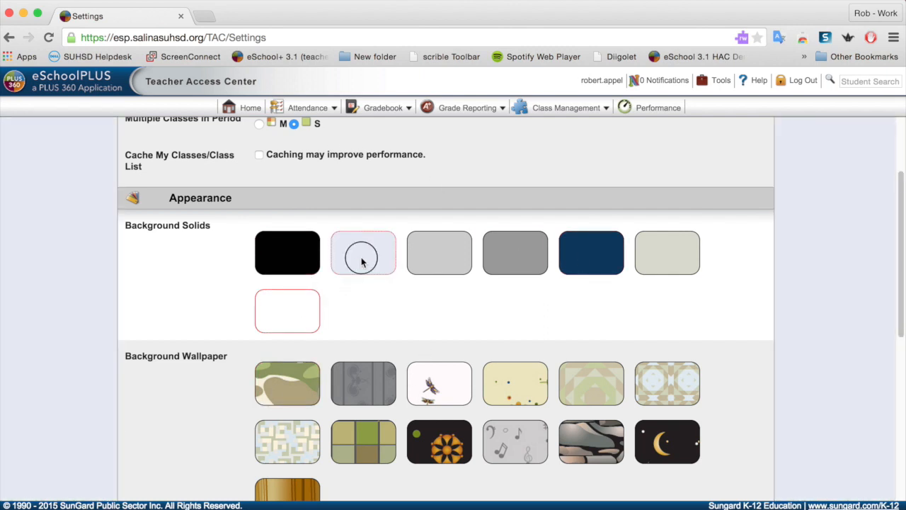
pyautogui.click(363, 252)
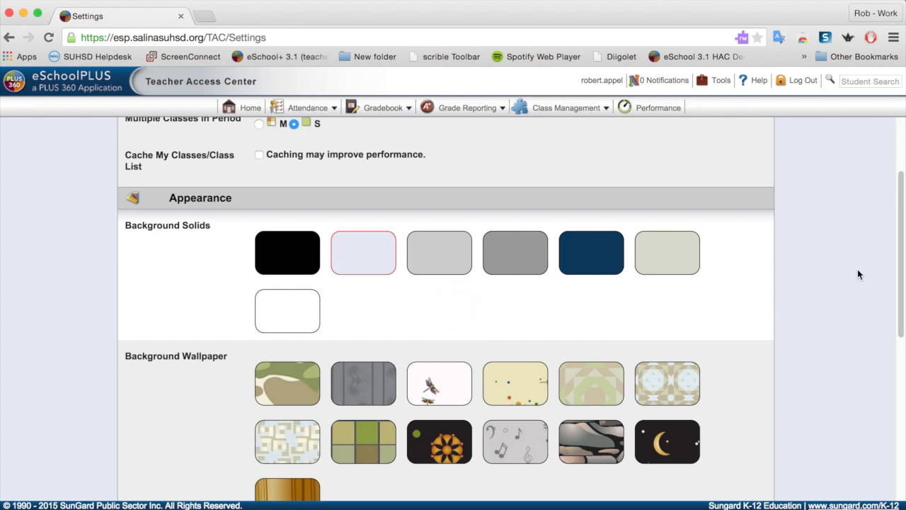
pyautogui.scroll(-3)
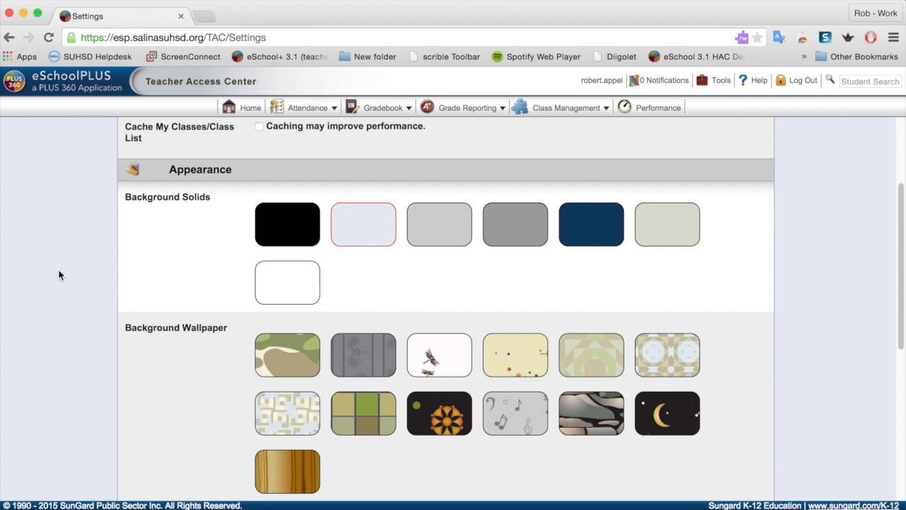
# Set the Gradebook Assignment Sort to Descending By Due Date.
pyautogui.scroll(-3)
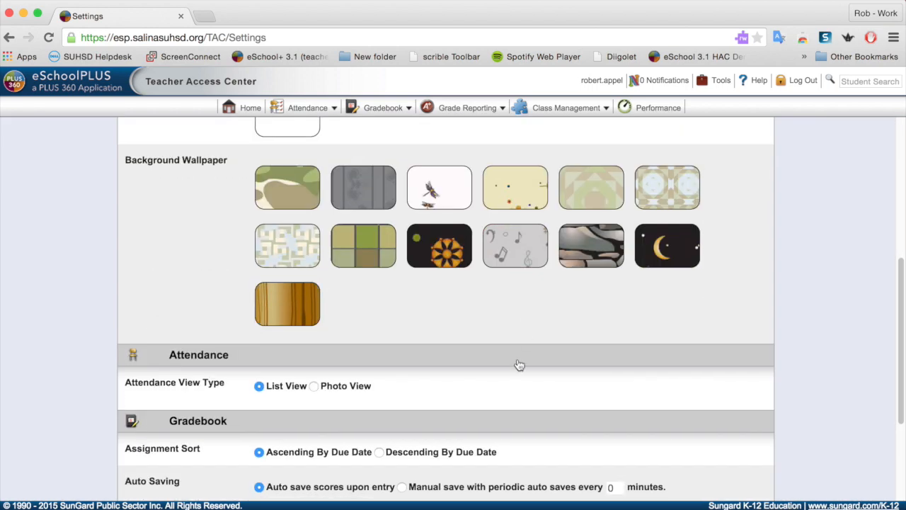
pyautogui.scroll(-3)
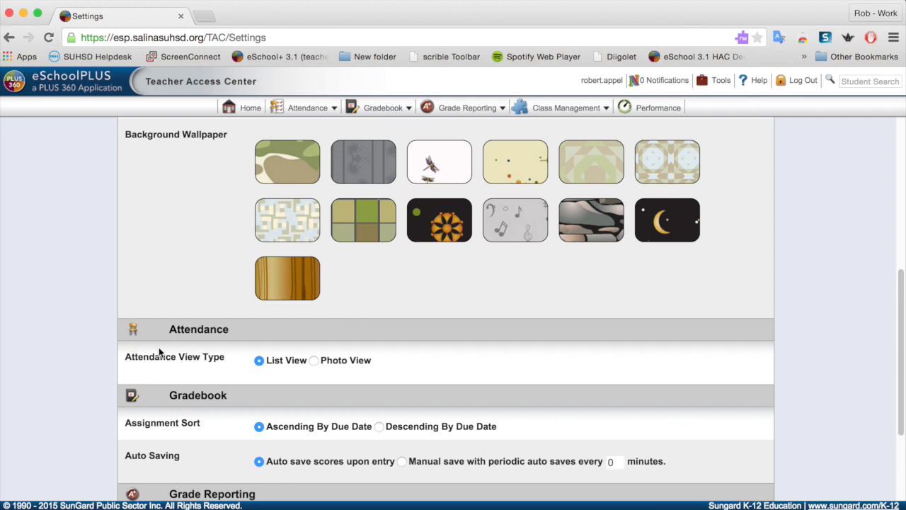
pyautogui.moveTo(246, 363)
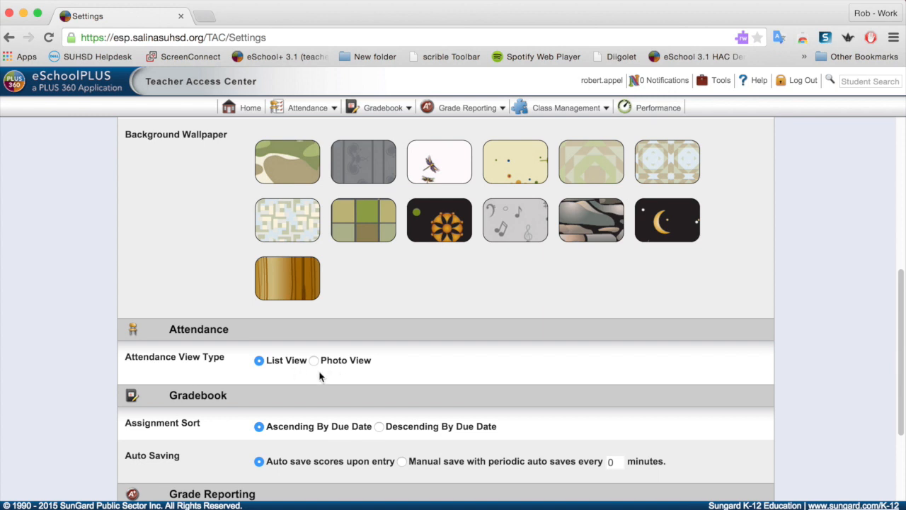
pyautogui.moveTo(202, 427)
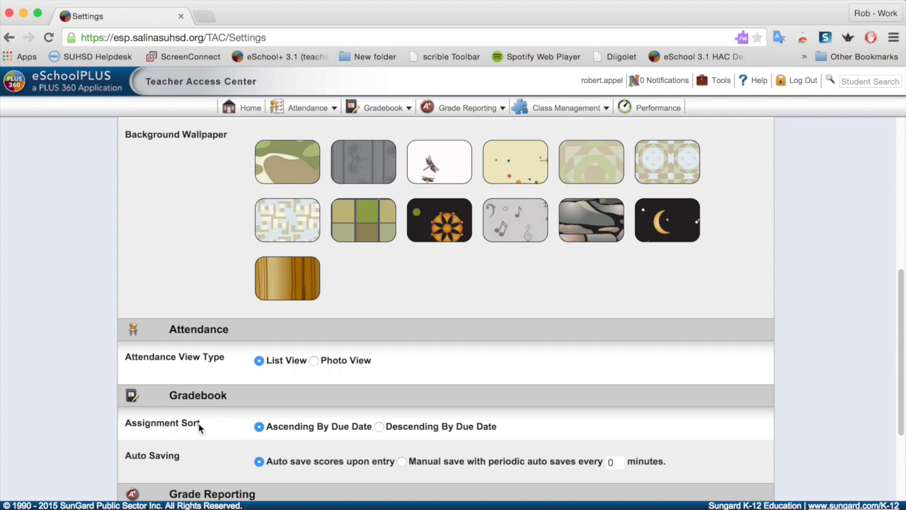
pyautogui.scroll(-3)
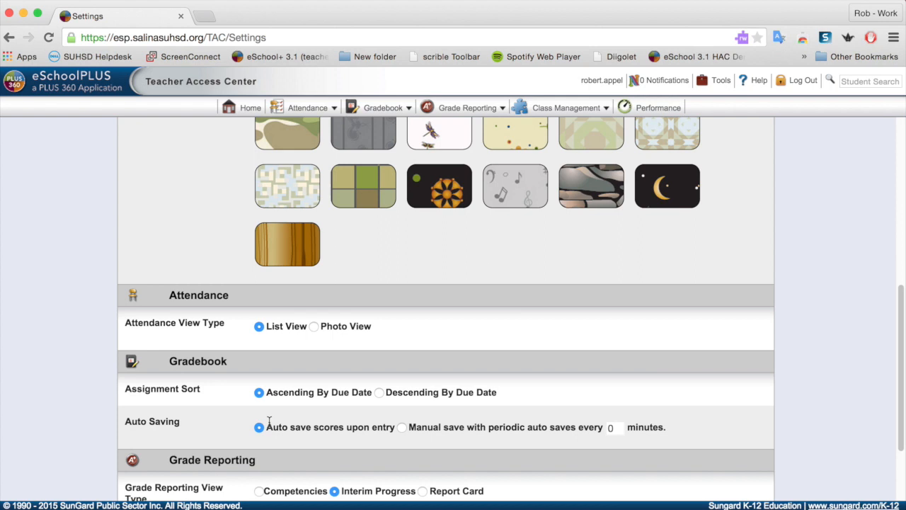
pyautogui.moveTo(183, 408)
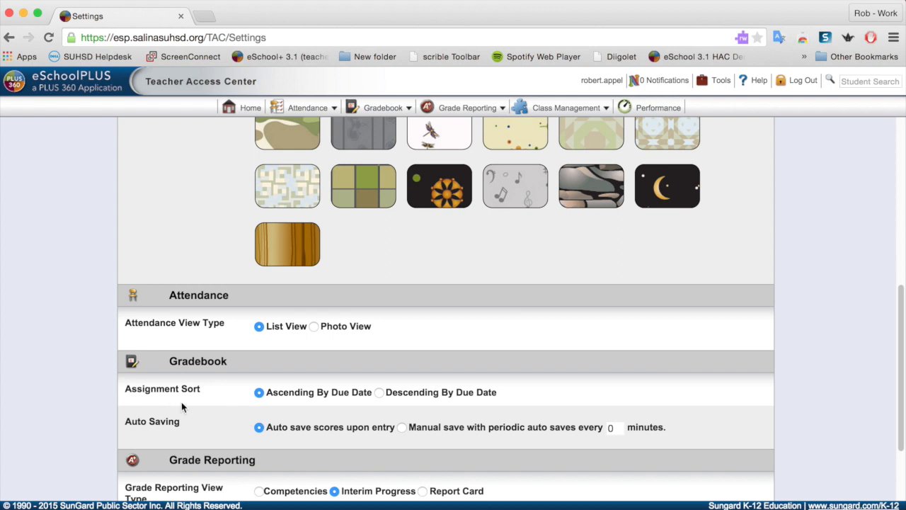
pyautogui.moveTo(238, 407)
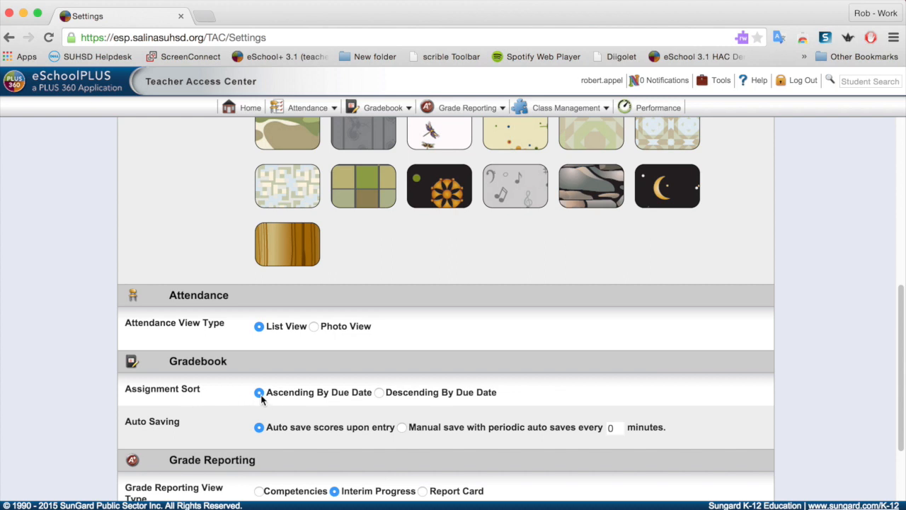
pyautogui.moveTo(253, 402)
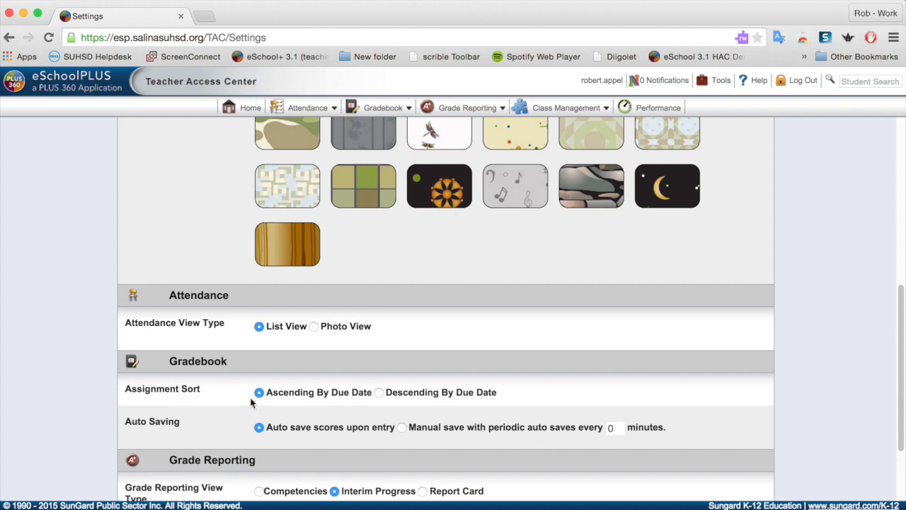
pyautogui.moveTo(266, 402)
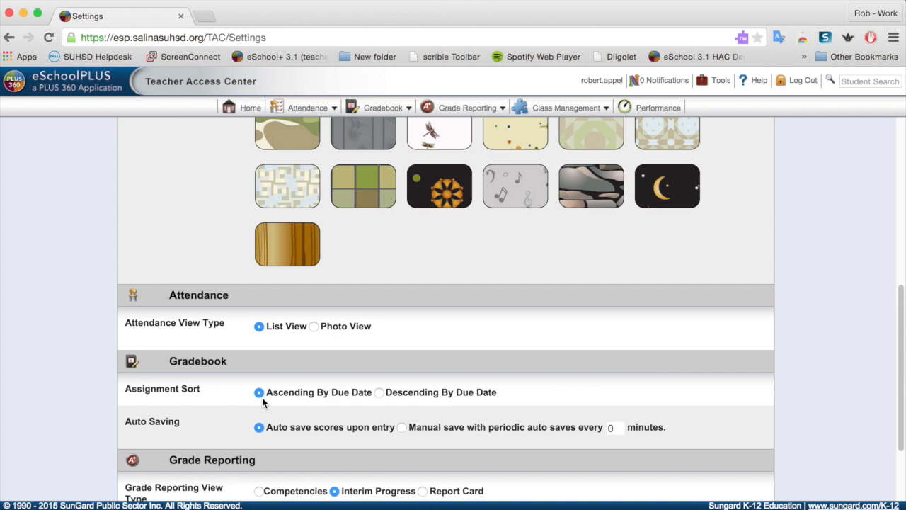
pyautogui.moveTo(381, 402)
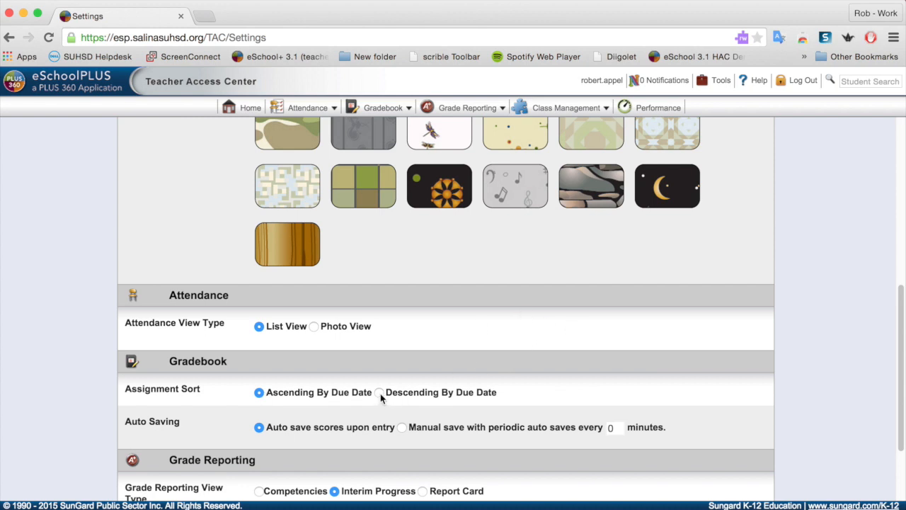
pyautogui.click(380, 393)
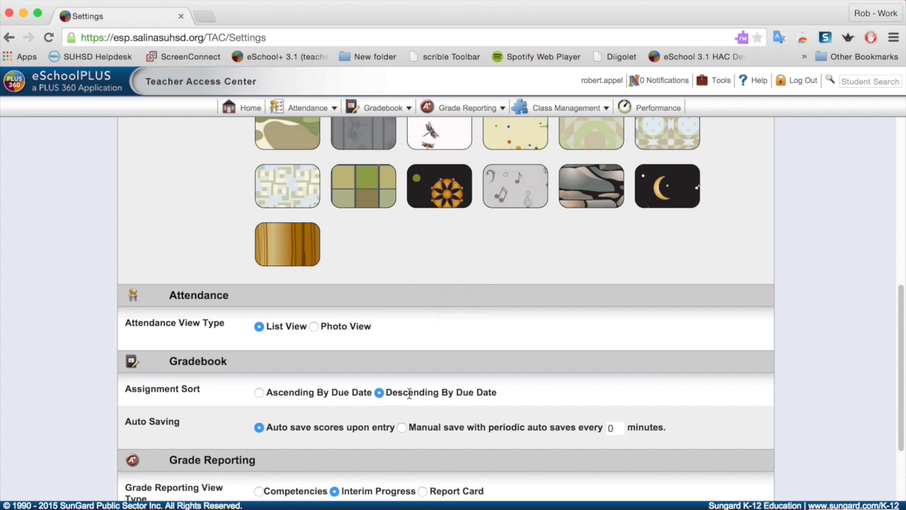
pyautogui.moveTo(422, 391)
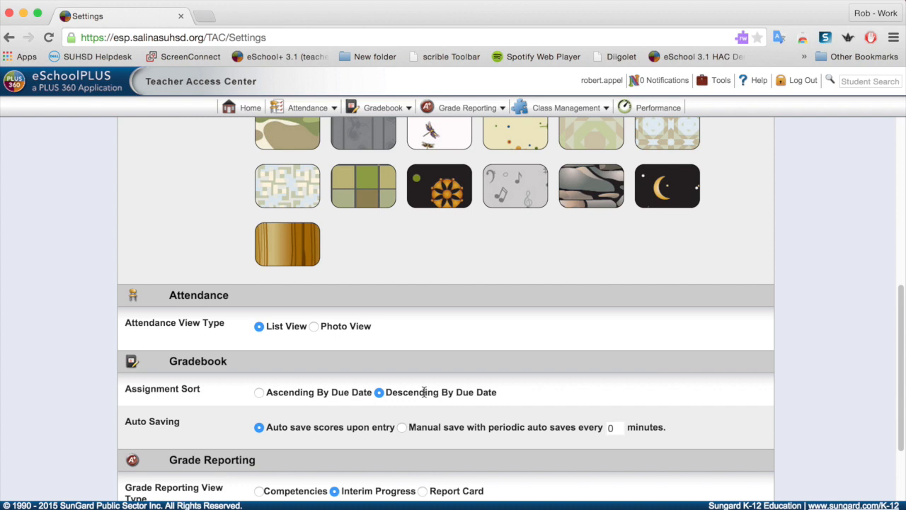
pyautogui.click(382, 108)
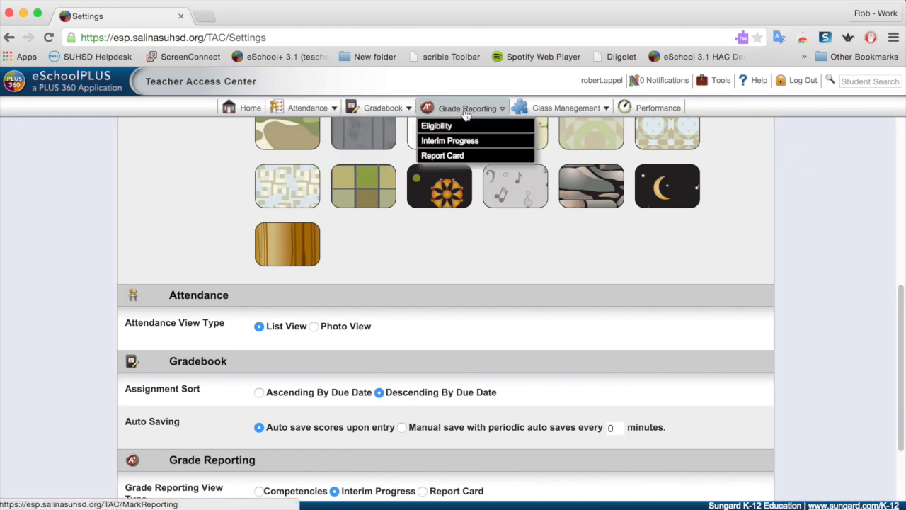
# Open the ELD Support (79S-1) gradebook to check assignments sort newest due date first.
pyautogui.click(380, 108)
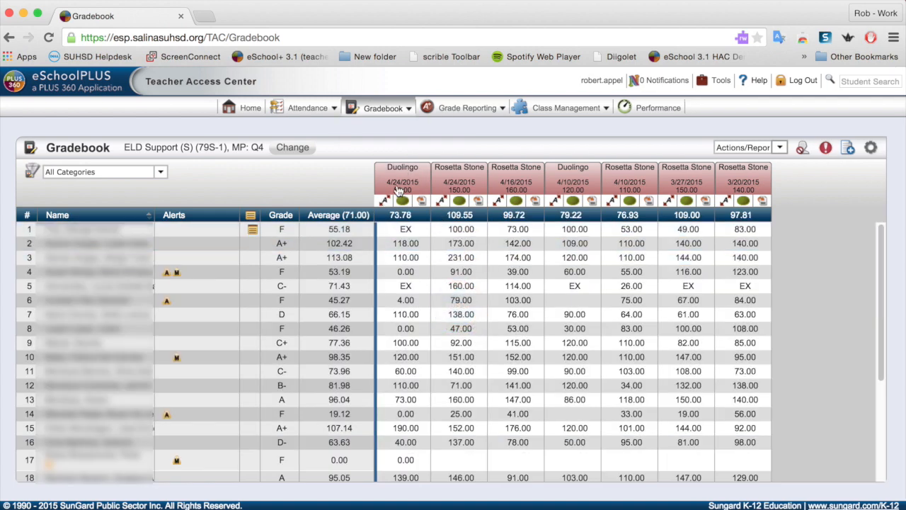
pyautogui.moveTo(403, 184)
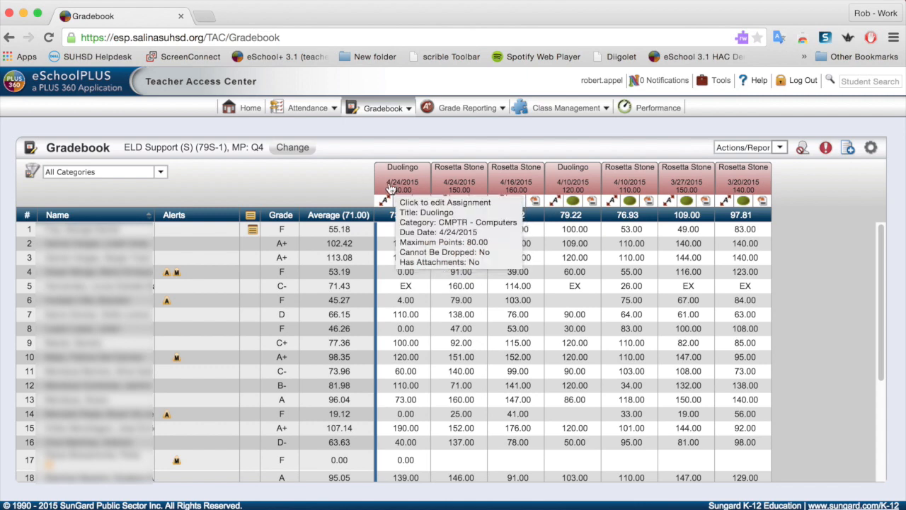
pyautogui.moveTo(454, 185)
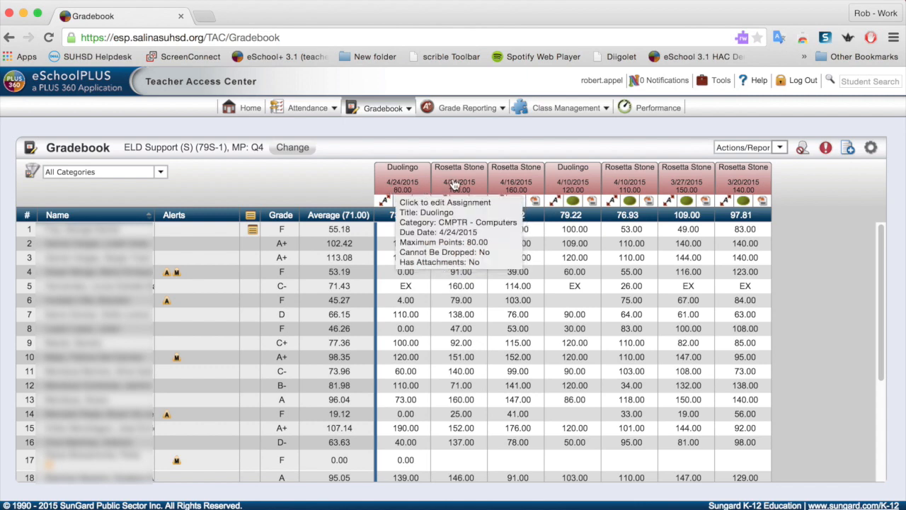
pyautogui.moveTo(572, 181)
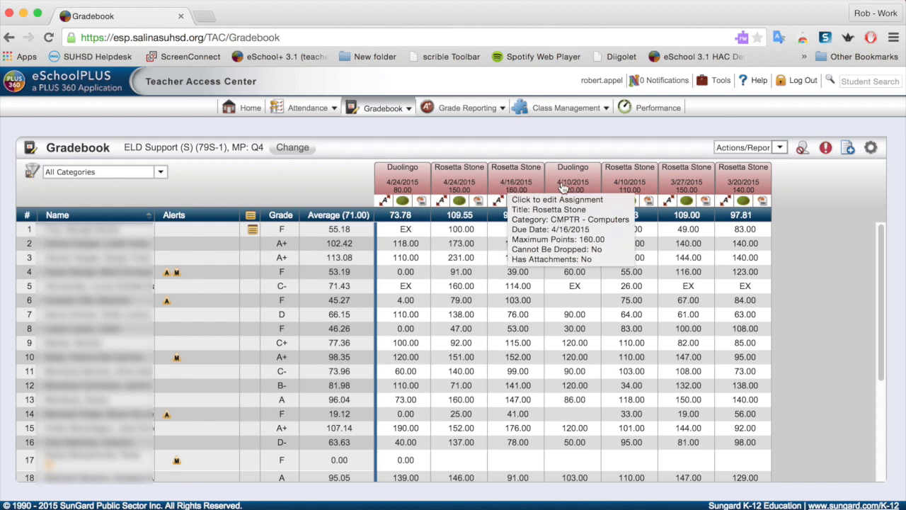
pyautogui.moveTo(686, 190)
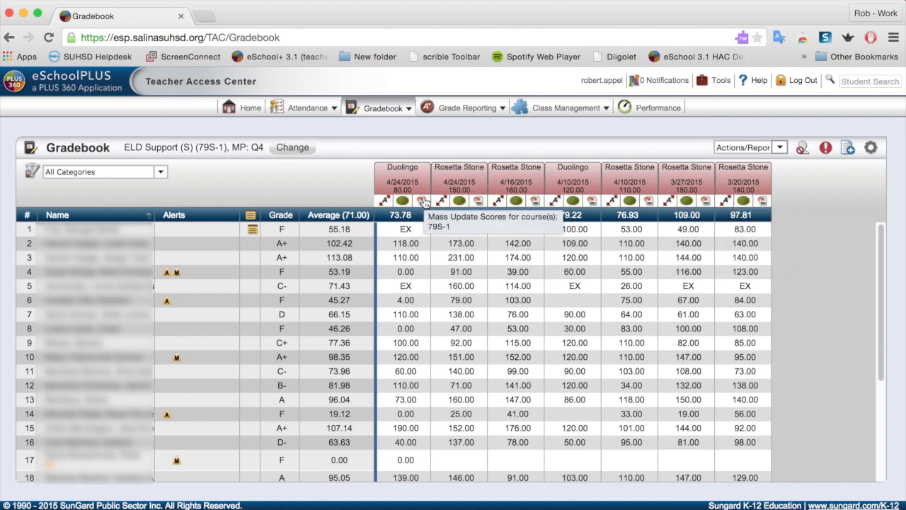
pyautogui.moveTo(412, 201)
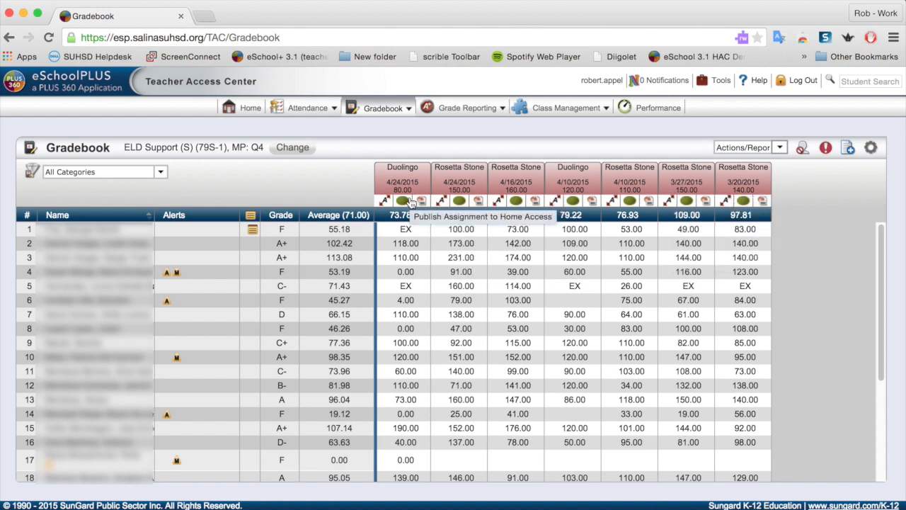
pyautogui.moveTo(402, 184)
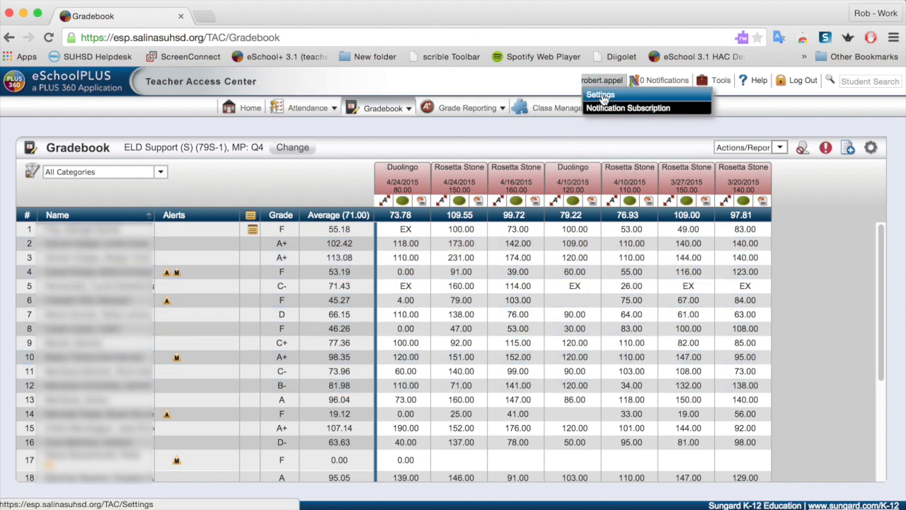
# Return to Settings, try Manual save, then restore Auto save scores upon entry.
pyautogui.click(600, 93)
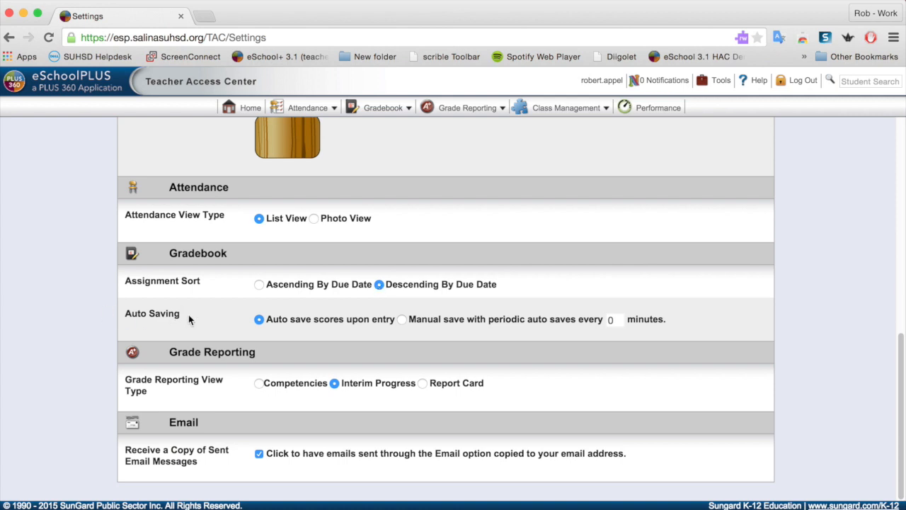
pyautogui.click(402, 320)
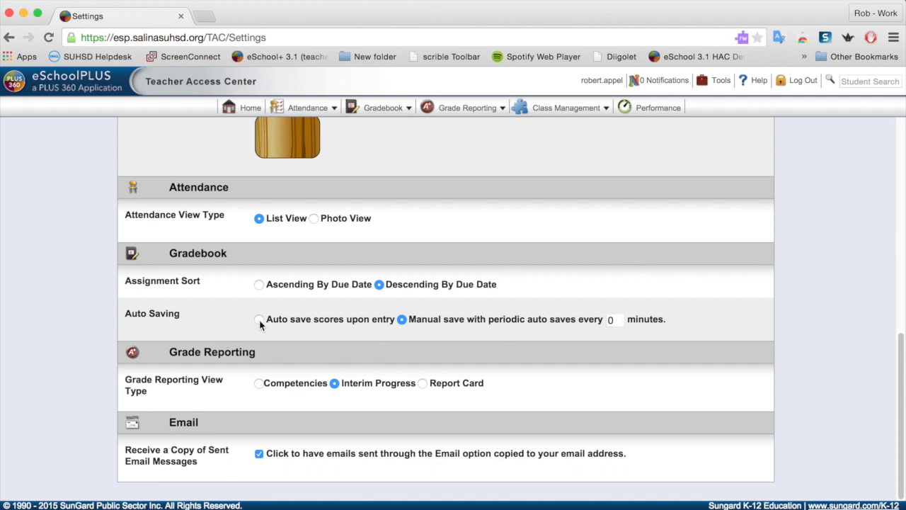
pyautogui.click(259, 320)
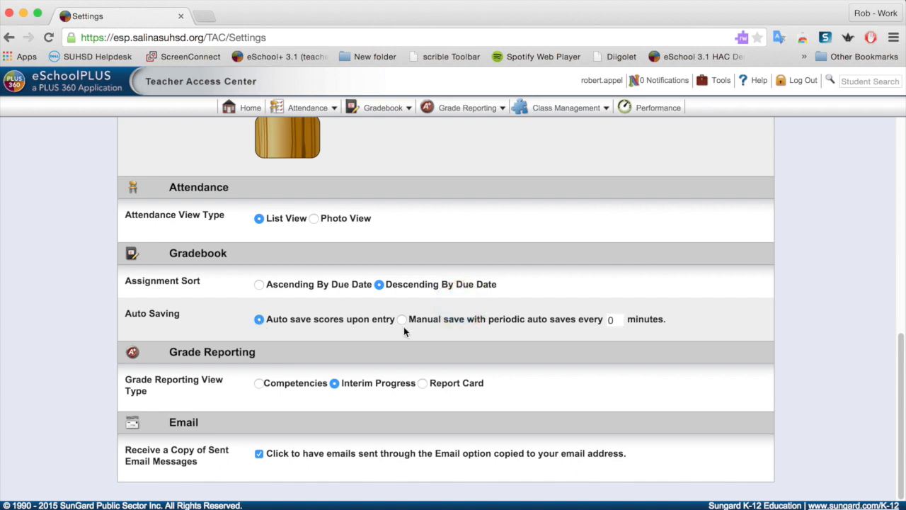
pyautogui.moveTo(446, 303)
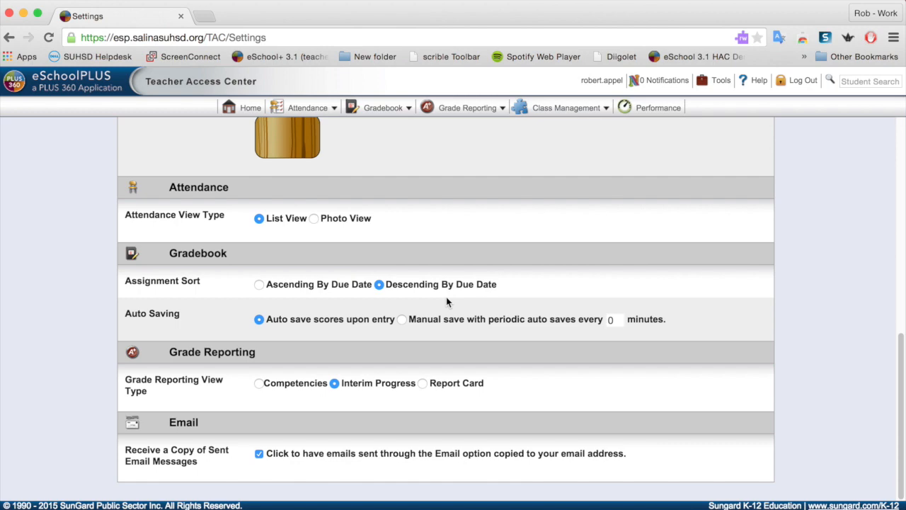
pyautogui.scroll(3)
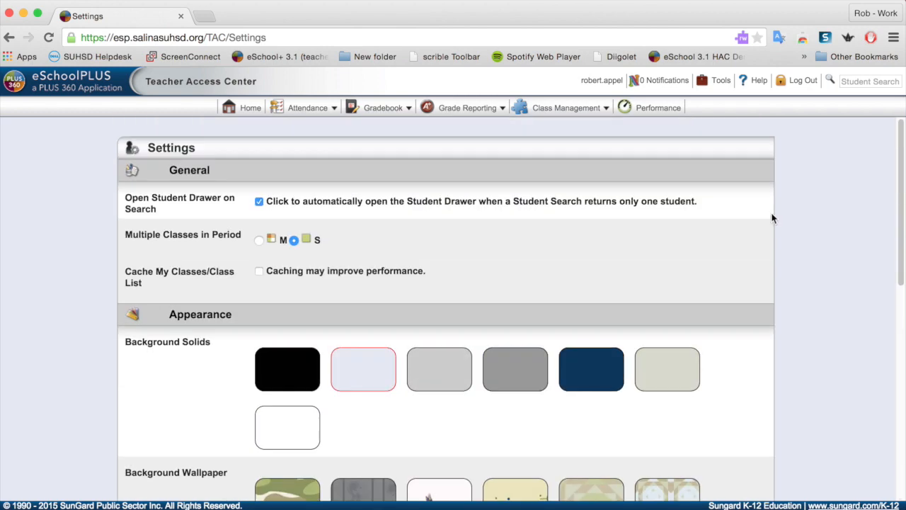